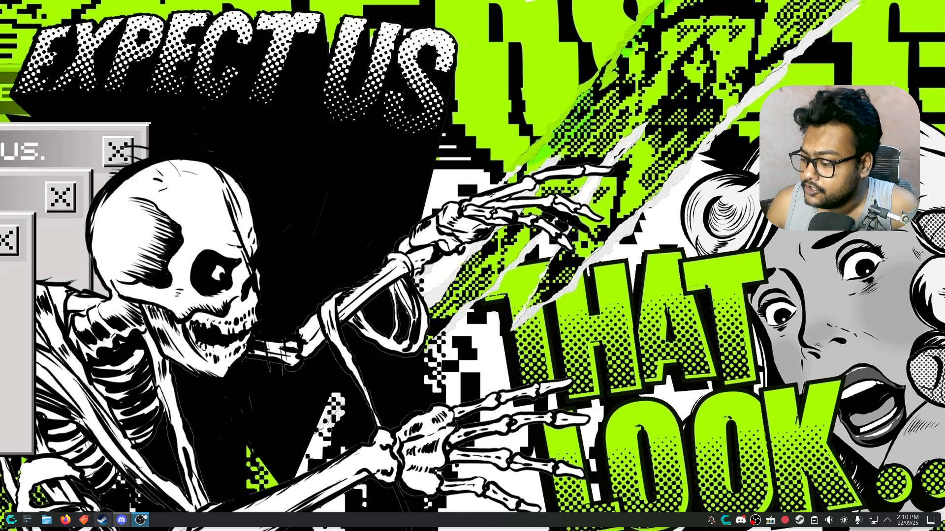
Start a passwd command in a terminal, then abandon it by closing the terminal unchanged
{"action": "left_click", "coordinate": [8, 519]}
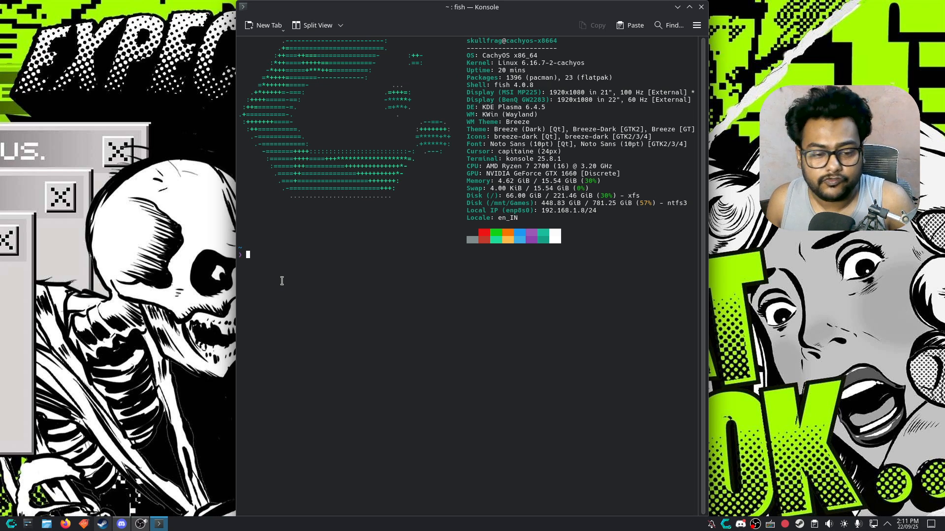
{"action": "type", "text": "passwd"}
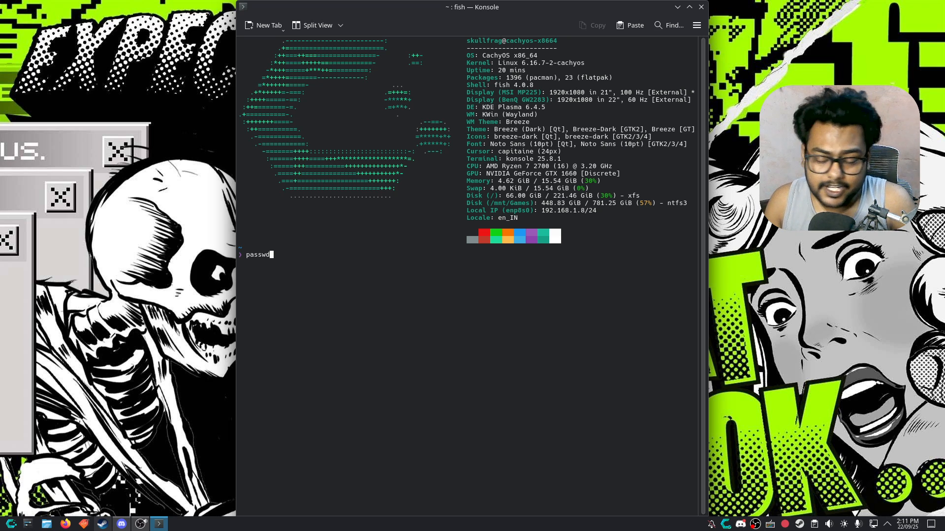
{"action": "key", "text": "Return"}
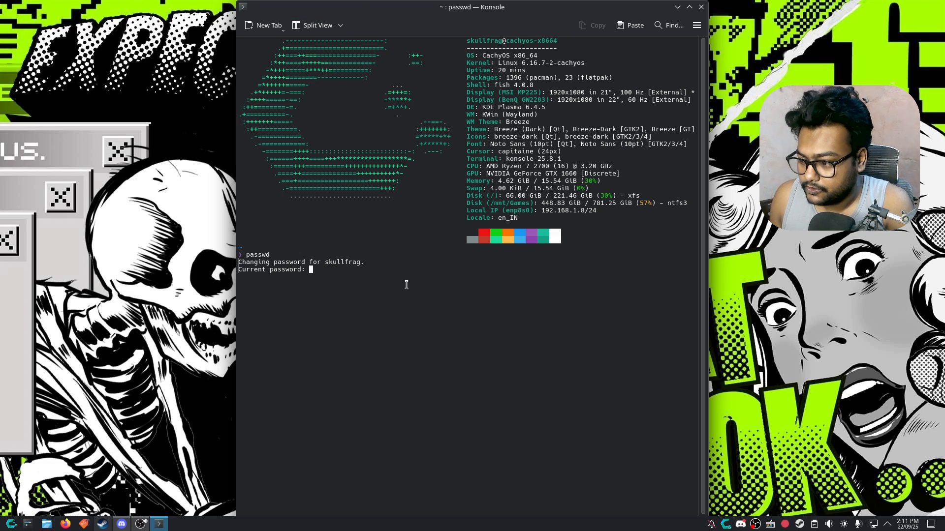
{"action": "left_click", "coordinate": [699, 7]}
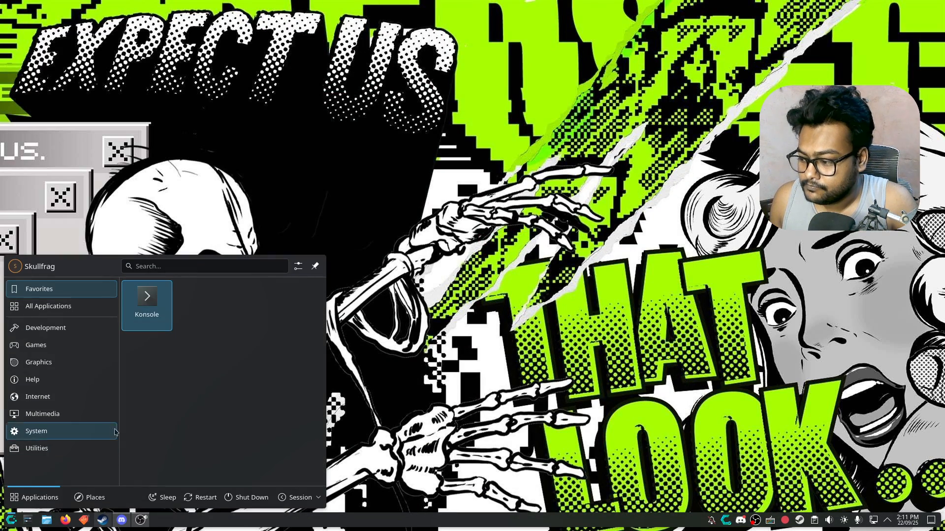
In a maximized Konsole, write net.ipv4.ip_unprivileged_port_start=443 to /etc/sysctl.d via sudo tee and apply it
{"action": "left_click", "coordinate": [147, 301]}
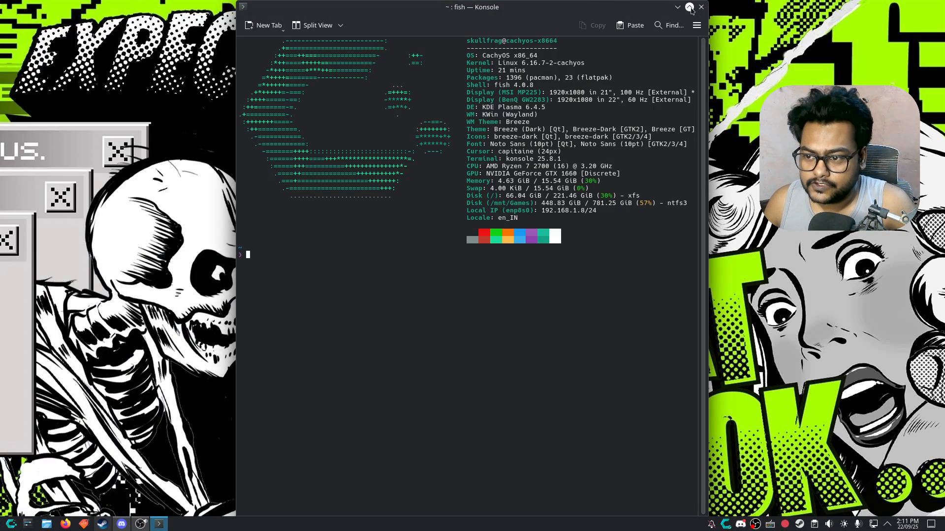
{"action": "left_click", "coordinate": [689, 7]}
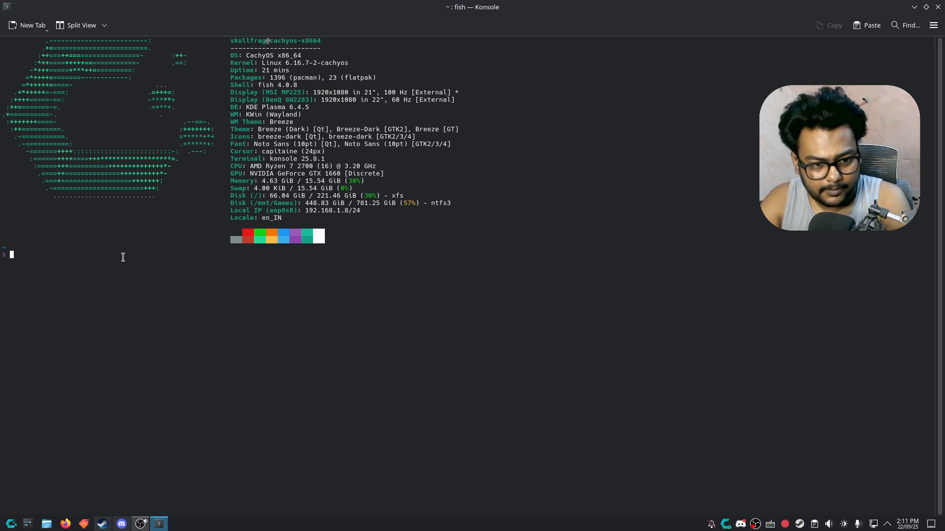
{"action": "mouse_move", "coordinate": [99, 278]}
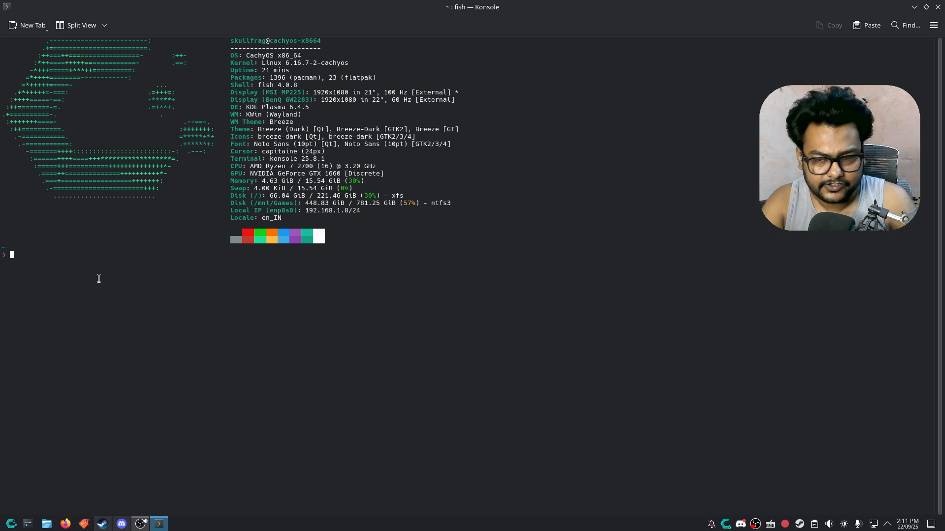
{"action": "type", "text": "echo \"net.ipv4.ip_unprivileged_port_start=443\" | sudo tee /etc/sysctl.d/99-the-crew-unlimited-ports.conf && sudo sysctl -p /etc/sysctl.d/99-the-crew-unlimited-ports.conf"}
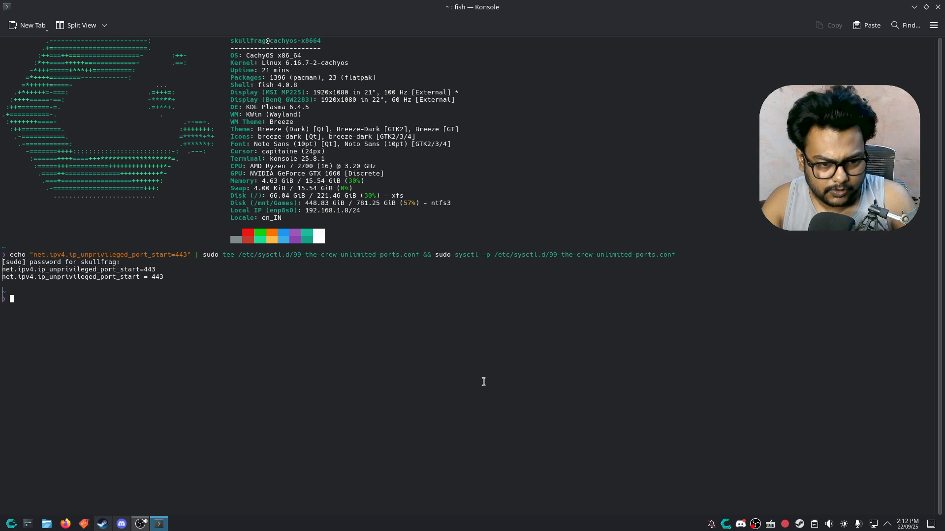
{"action": "mouse_move", "coordinate": [490, 246]}
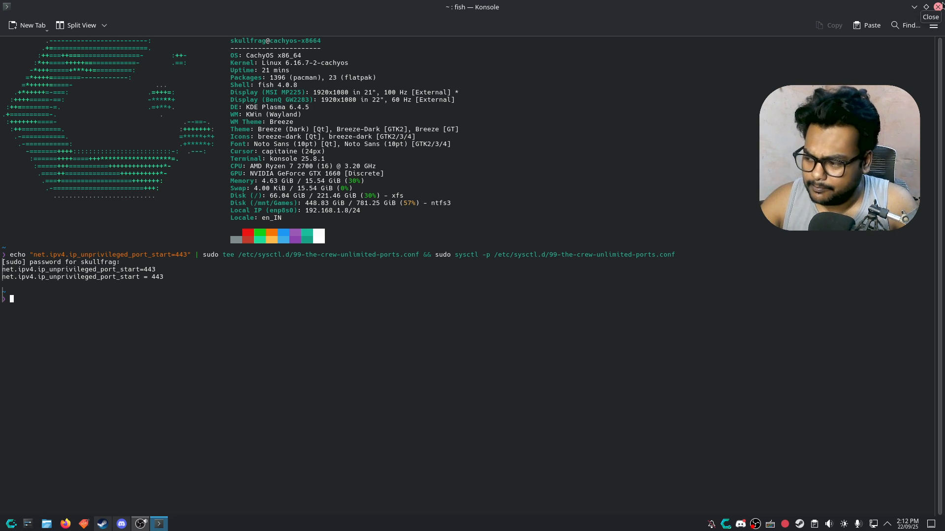
{"action": "mouse_move", "coordinate": [745, 145]}
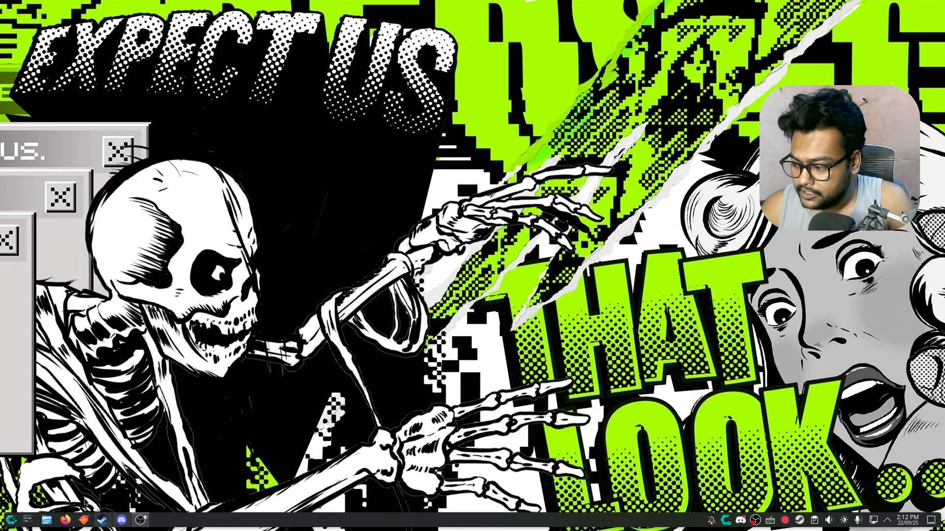
Add a game in Lutris from the local script /mnt/Games/lutris-the-crew-unlimited.yaml
{"action": "left_click", "coordinate": [10, 519]}
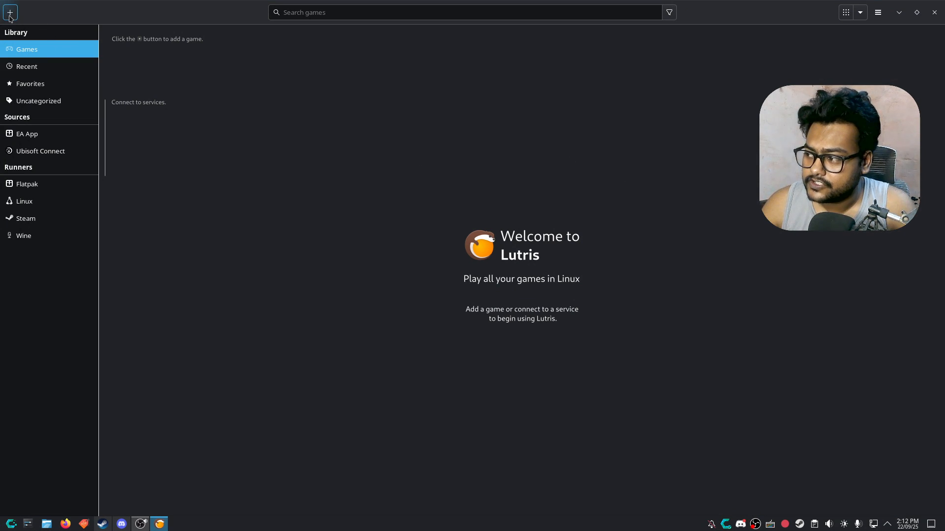
{"action": "left_click", "coordinate": [10, 12]}
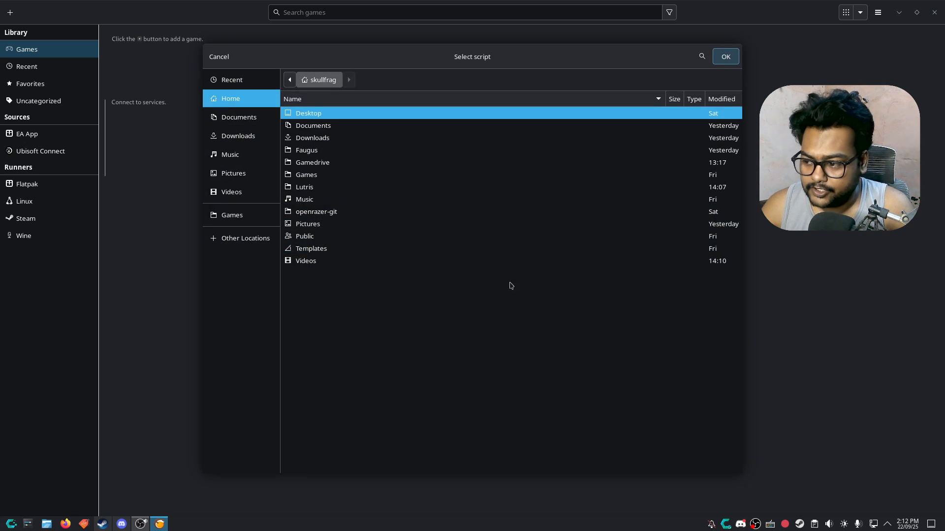
{"action": "left_click", "coordinate": [232, 216]}
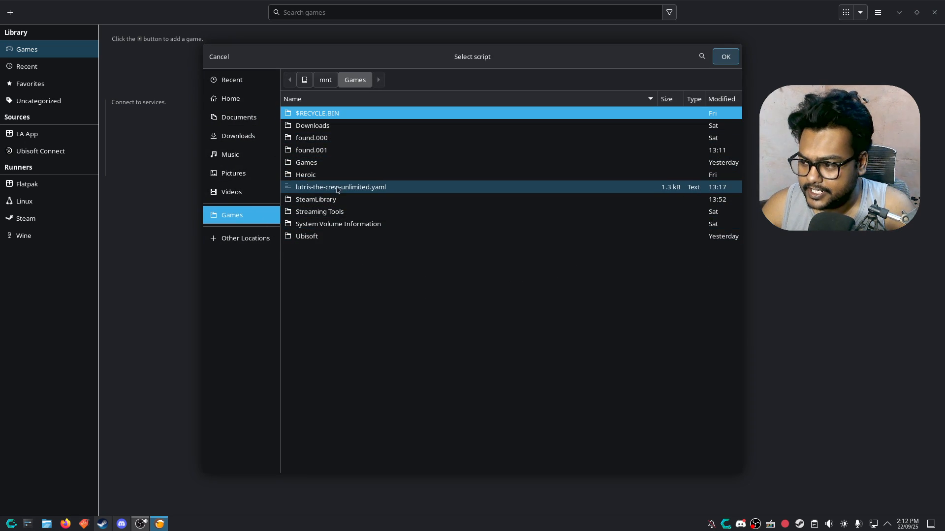
{"action": "left_click", "coordinate": [341, 187]}
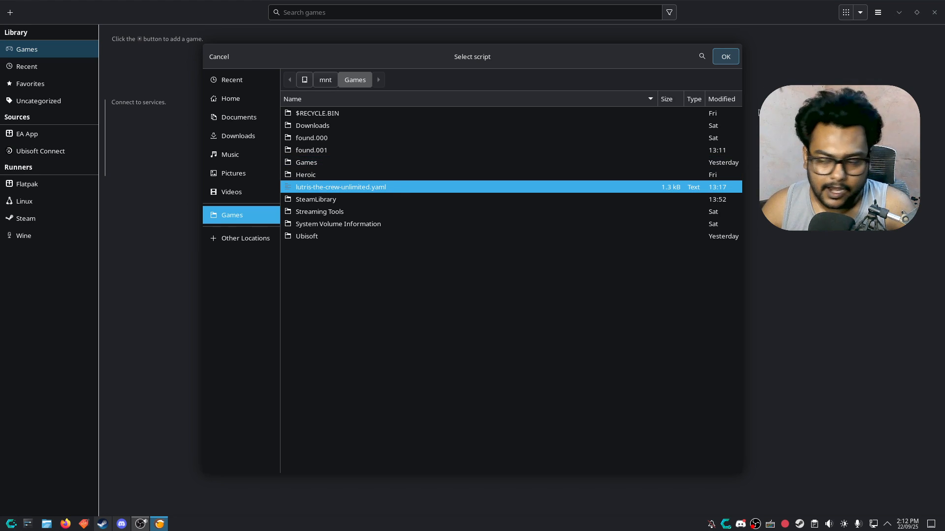
{"action": "left_click", "coordinate": [726, 56]}
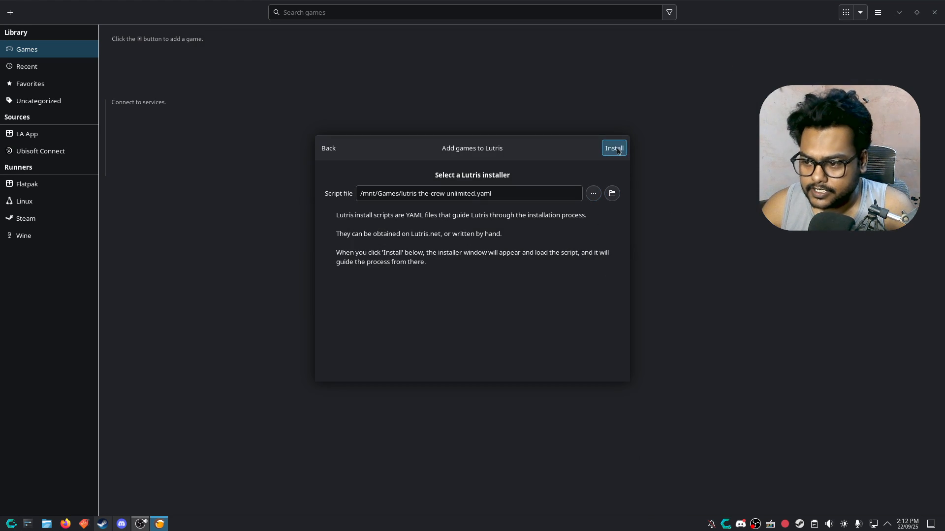
Run the wine 1.0 installer into the default folder /home/skullfrag/Lutris/the-crew
{"action": "left_click", "coordinate": [613, 148]}
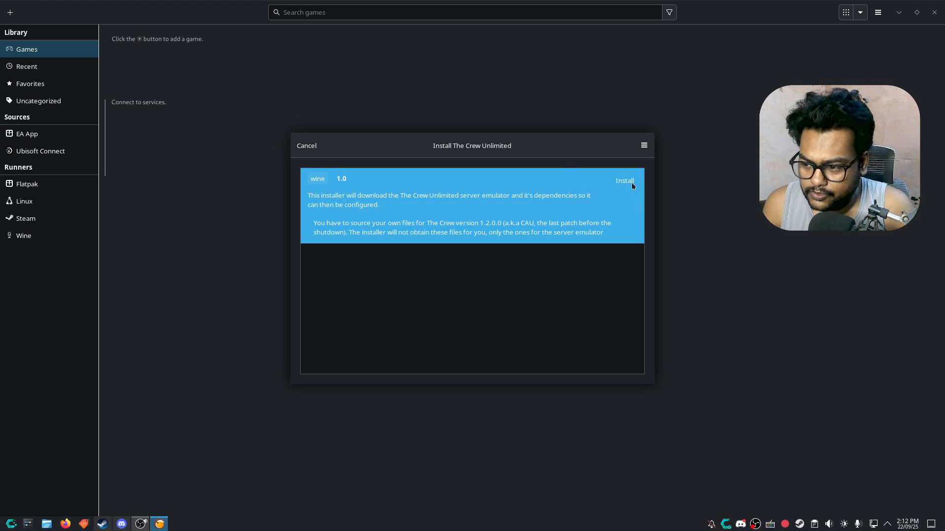
{"action": "left_click", "coordinate": [624, 181]}
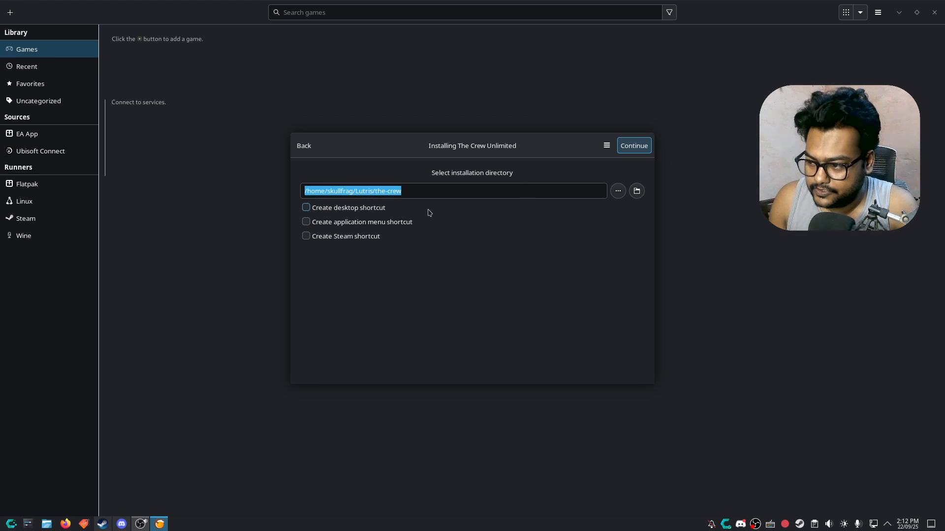
{"action": "left_click", "coordinate": [453, 191]}
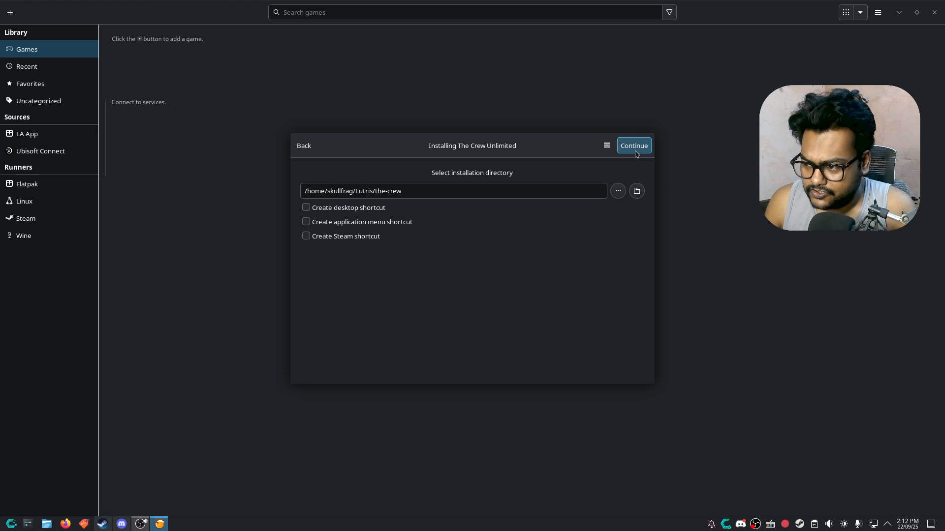
{"action": "left_click", "coordinate": [633, 146]}
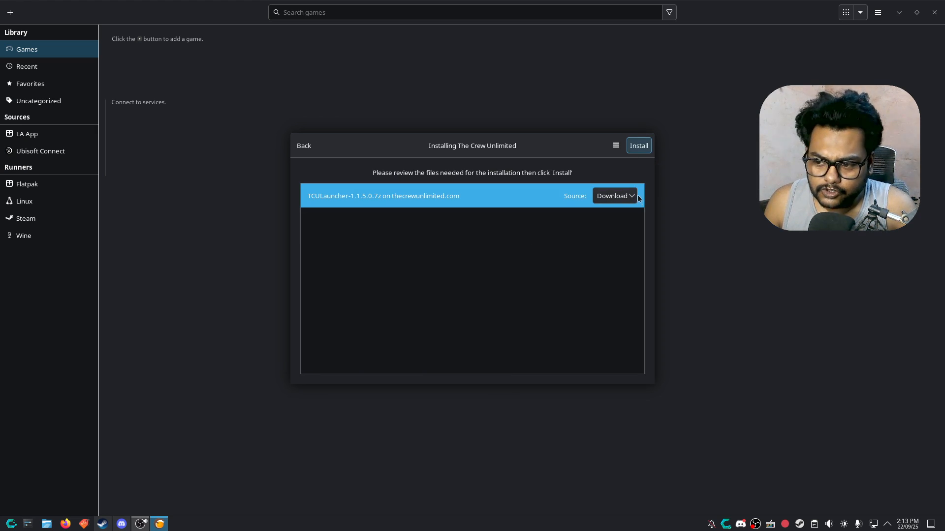
Keep the launcher archive source set to Download and begin the installation
{"action": "left_click", "coordinate": [614, 196]}
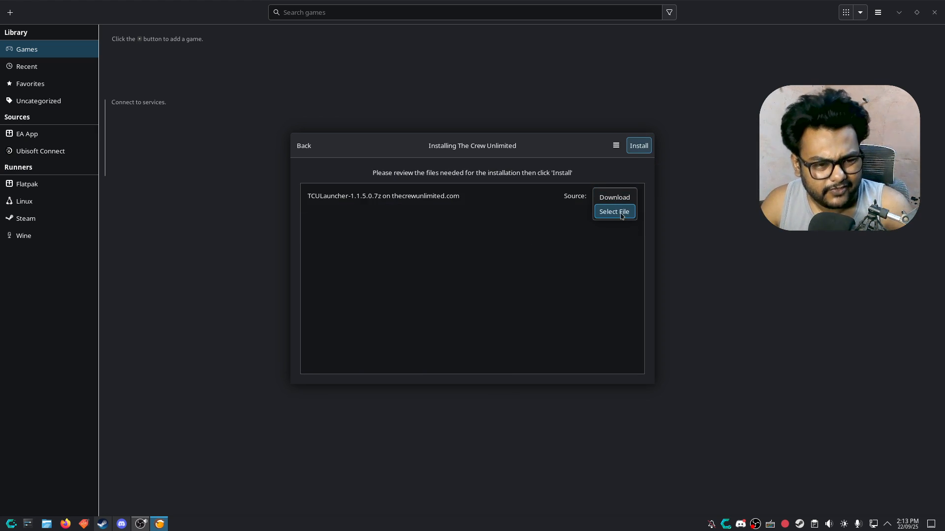
{"action": "left_click", "coordinate": [613, 196]}
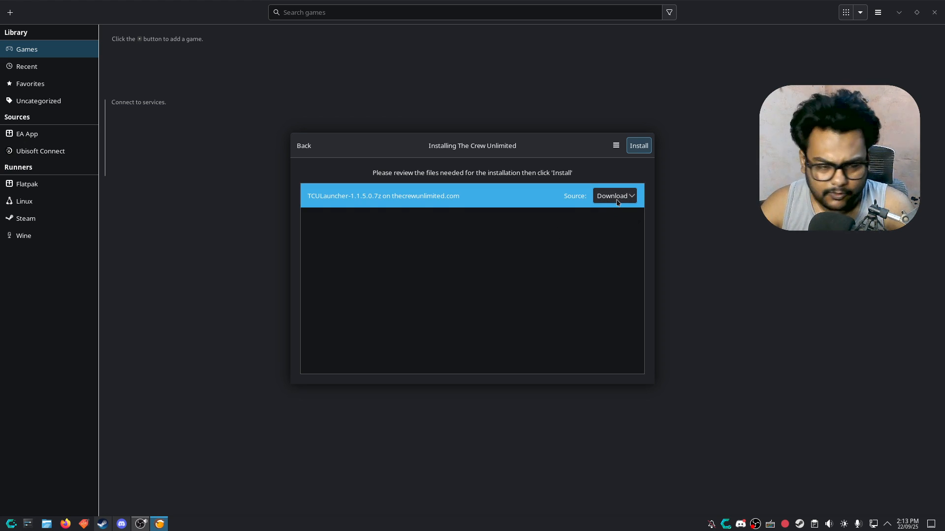
{"action": "left_click", "coordinate": [638, 145]}
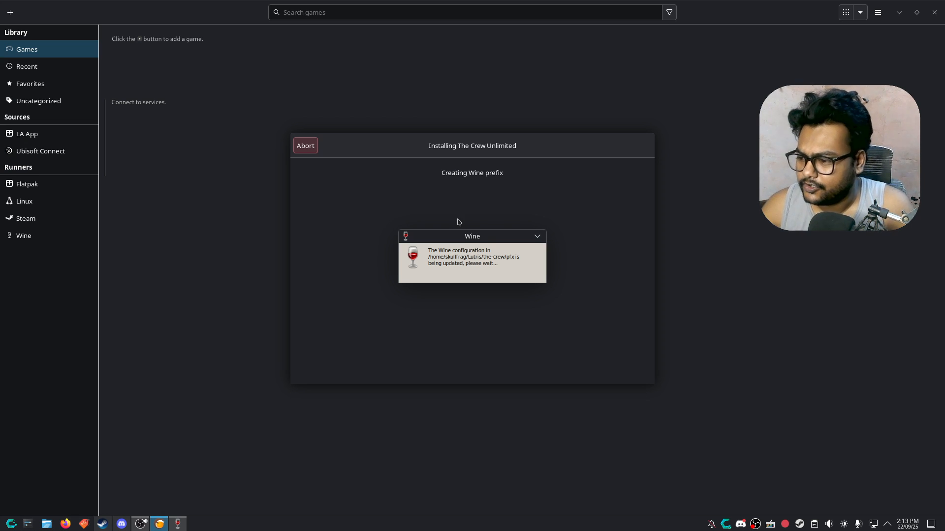
{"action": "mouse_move", "coordinate": [530, 202]}
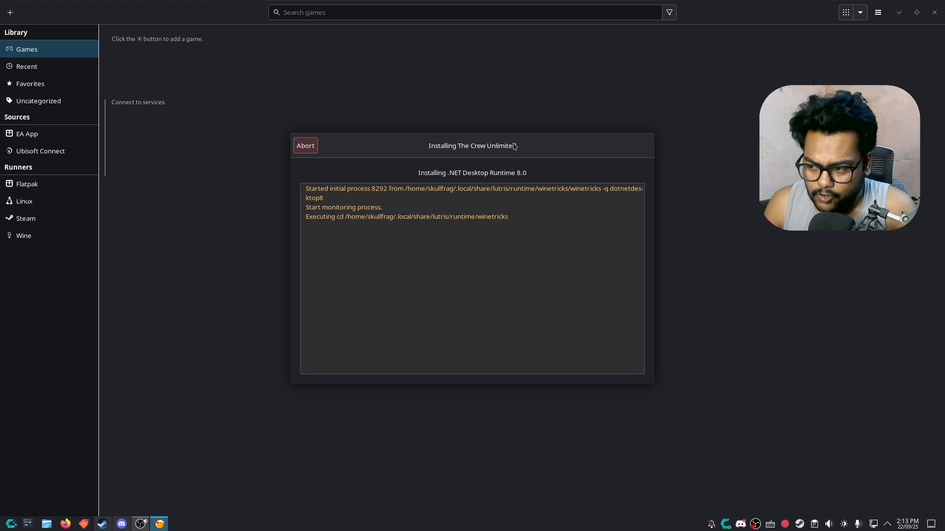
{"action": "mouse_move", "coordinate": [498, 184]}
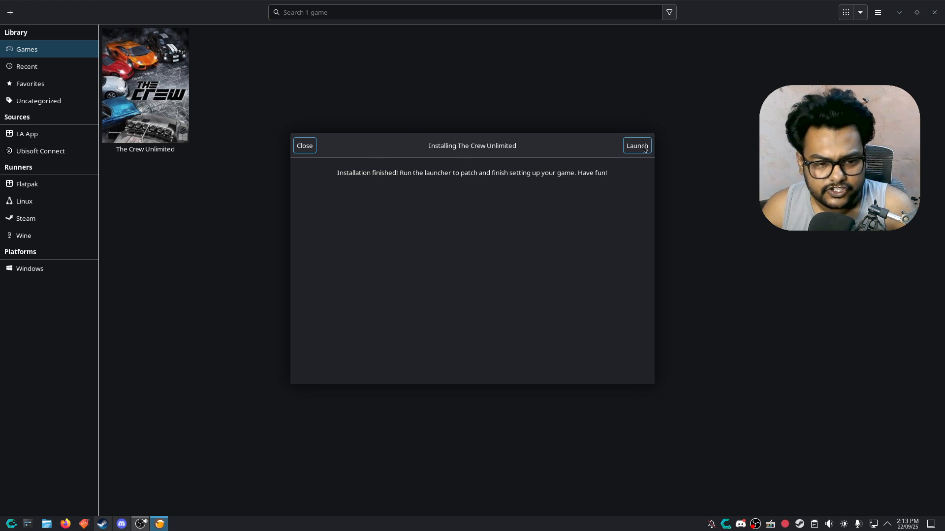
{"action": "right_click", "coordinate": [145, 85]}
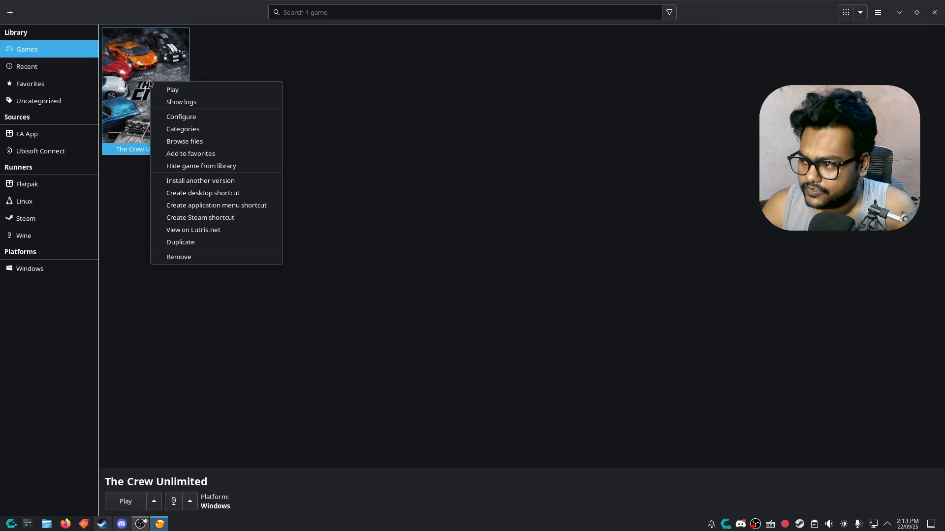
{"action": "mouse_move", "coordinate": [199, 118]}
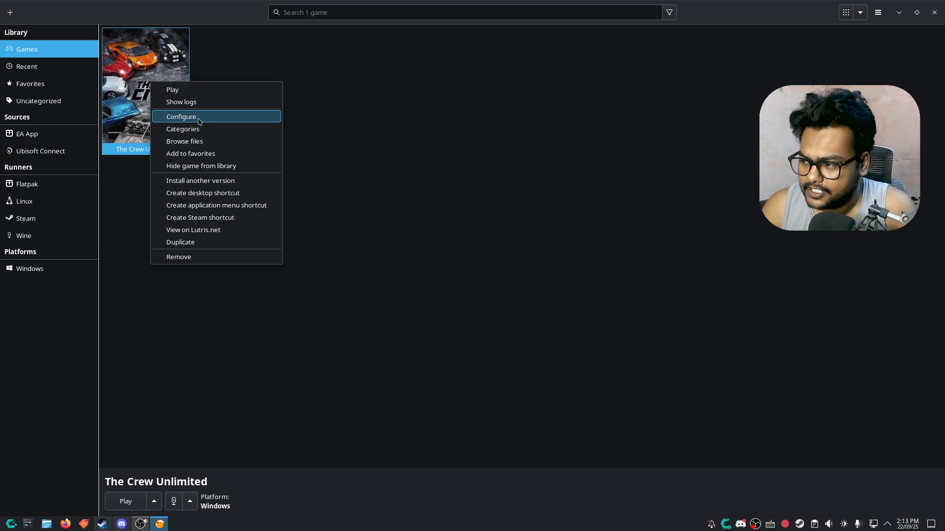
{"action": "left_click", "coordinate": [181, 116]}
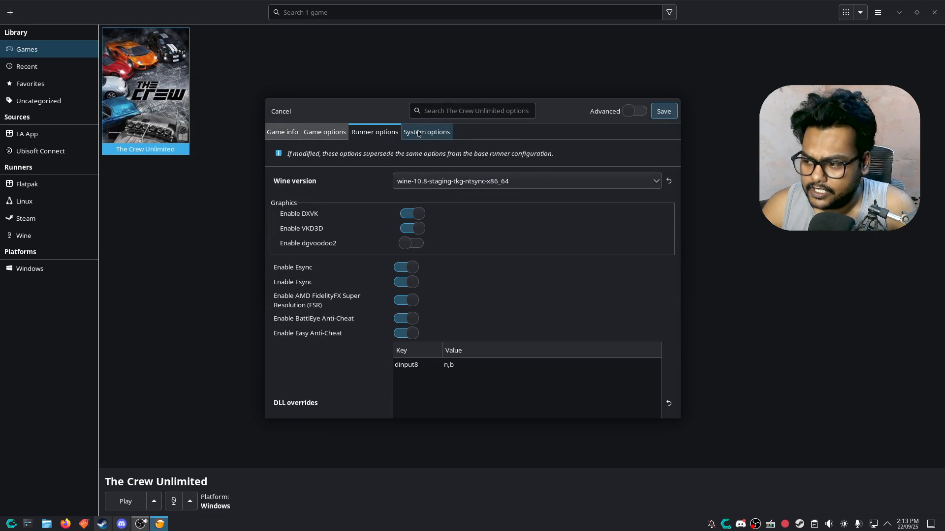
{"action": "left_click", "coordinate": [426, 131]}
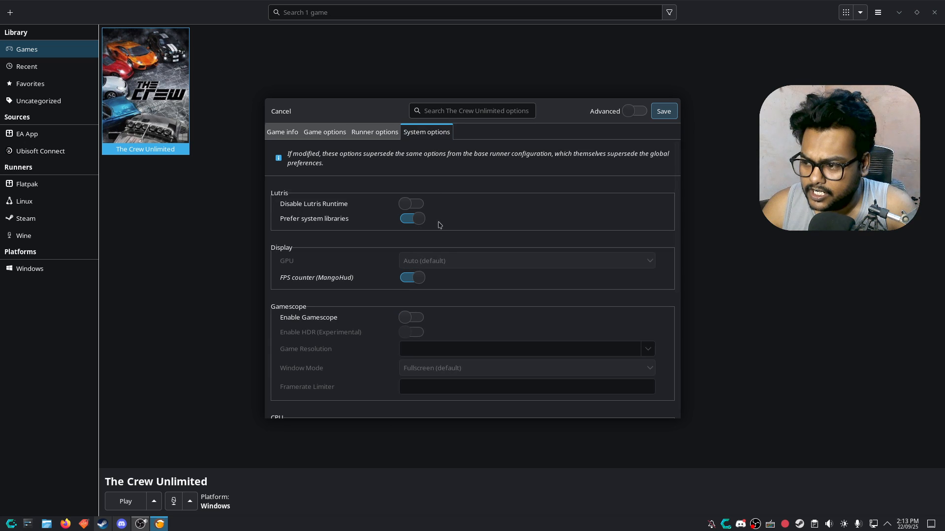
{"action": "left_click", "coordinate": [374, 132]}
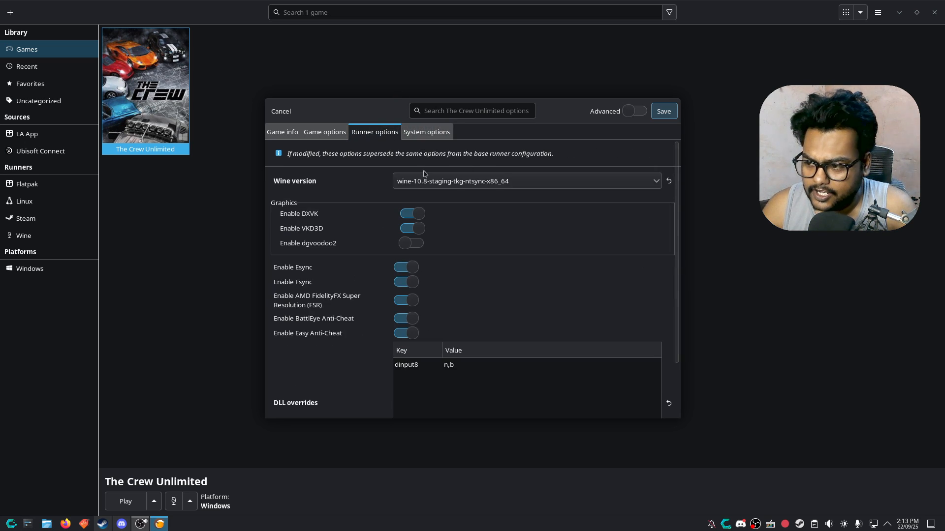
{"action": "left_click", "coordinate": [525, 181]}
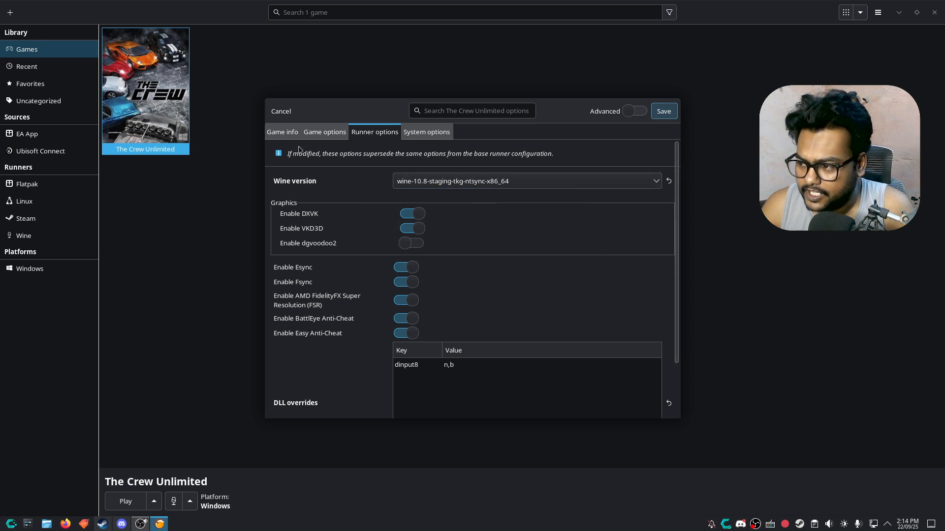
{"action": "left_click", "coordinate": [282, 132]}
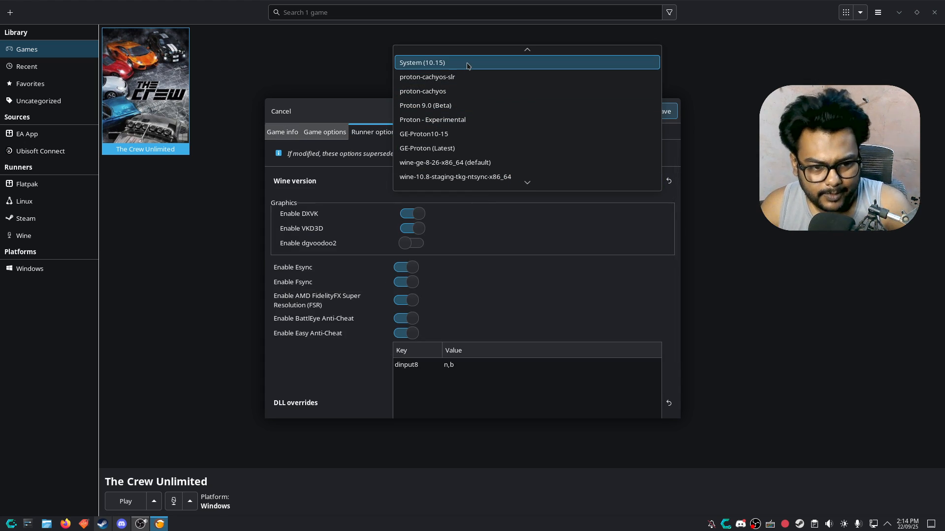
{"action": "mouse_move", "coordinate": [483, 119]}
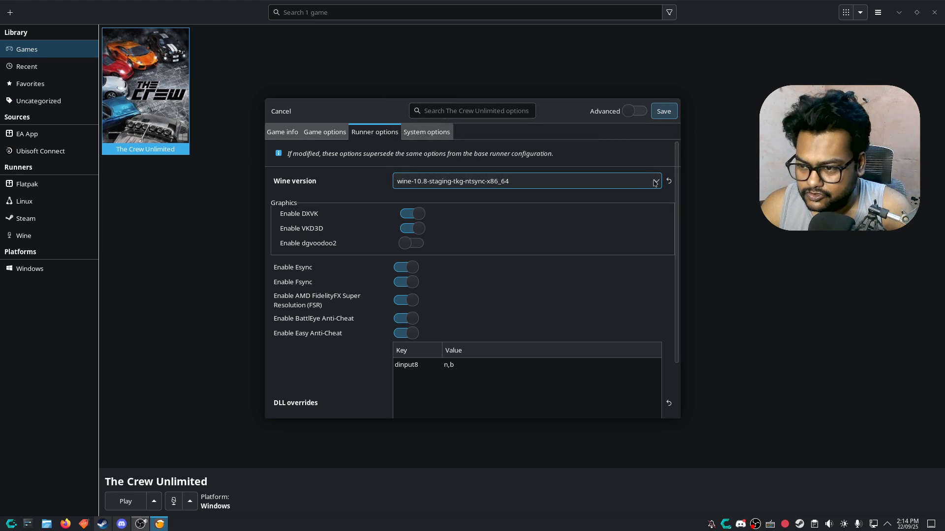
{"action": "left_click", "coordinate": [281, 111]}
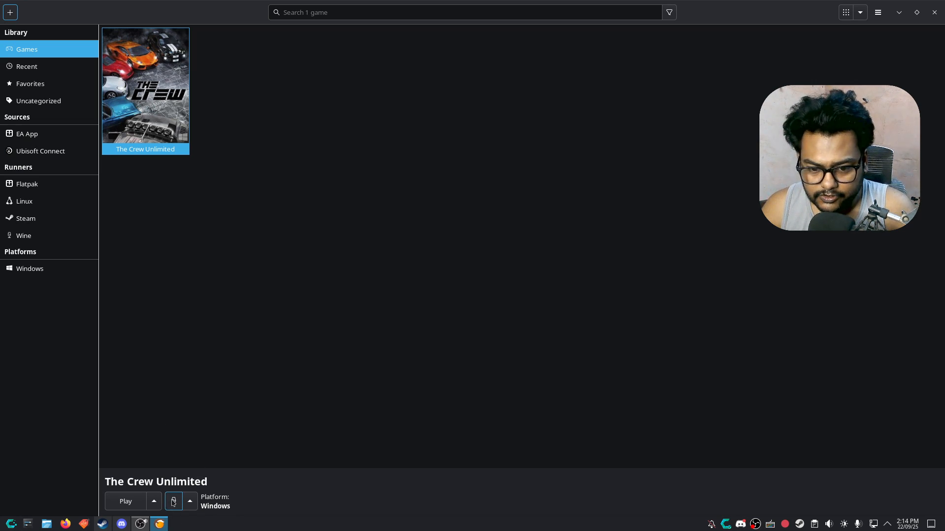
{"action": "left_click", "coordinate": [189, 501]}
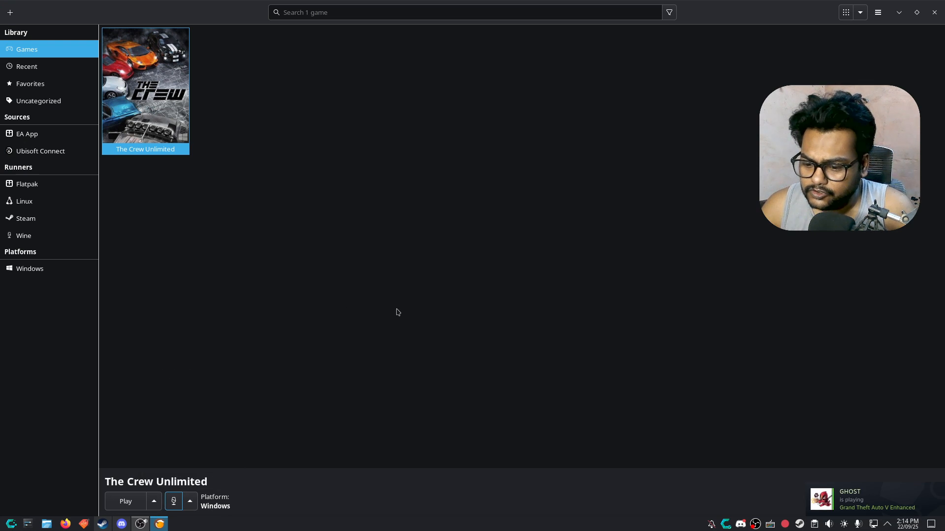
{"action": "mouse_move", "coordinate": [428, 295]}
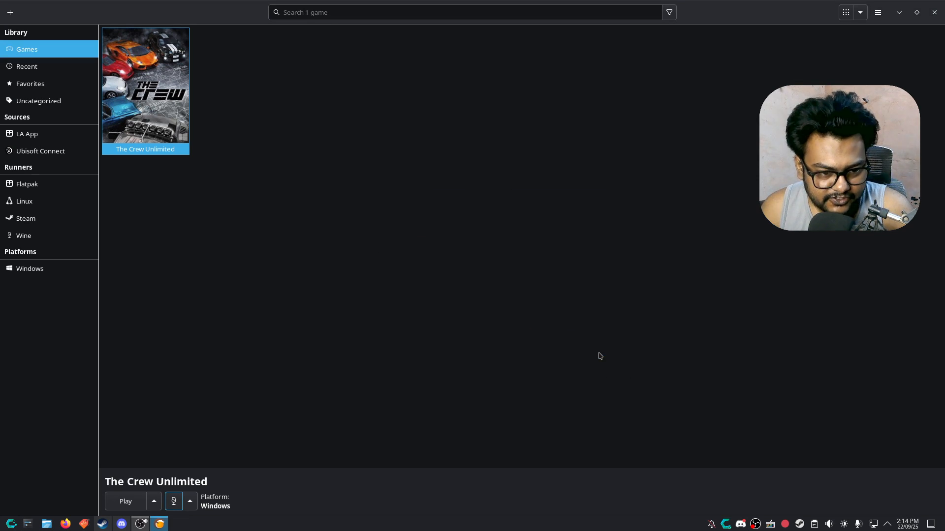
{"action": "right_click", "coordinate": [144, 84]}
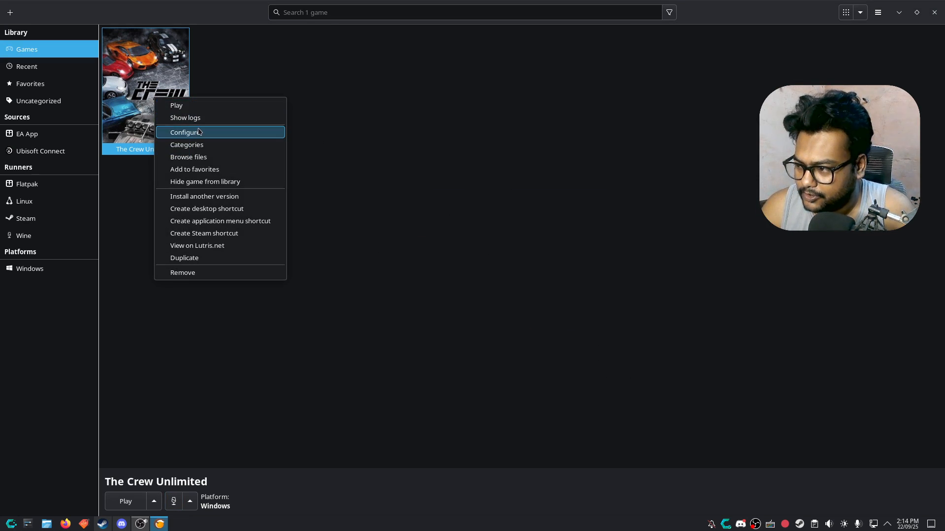
{"action": "left_click", "coordinate": [185, 132]}
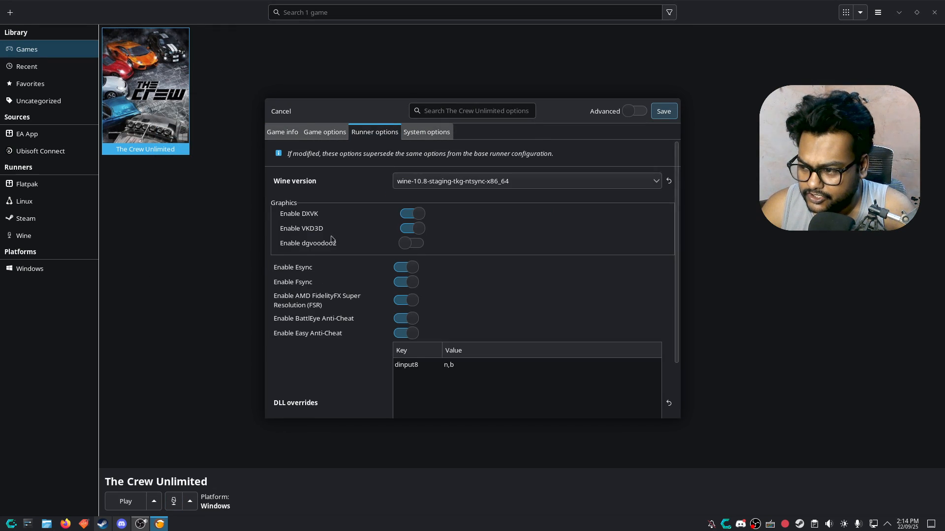
{"action": "scroll", "scroll_direction": "down", "scroll_amount": 3}
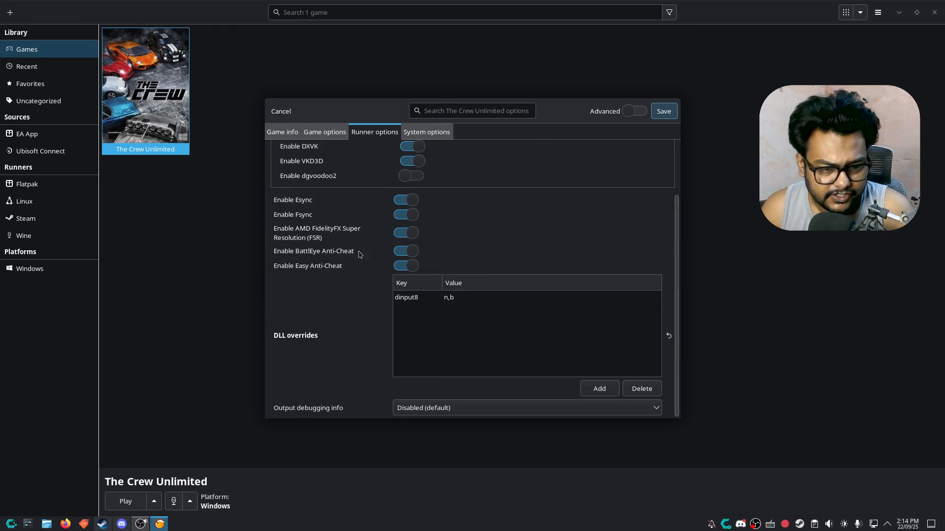
{"action": "left_click", "coordinate": [426, 132]}
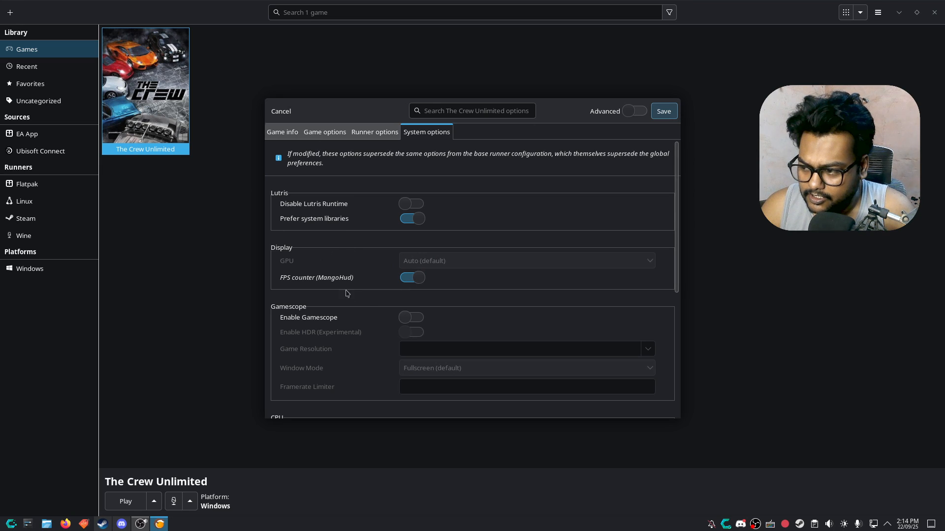
{"action": "scroll", "scroll_direction": "down", "scroll_amount": 3}
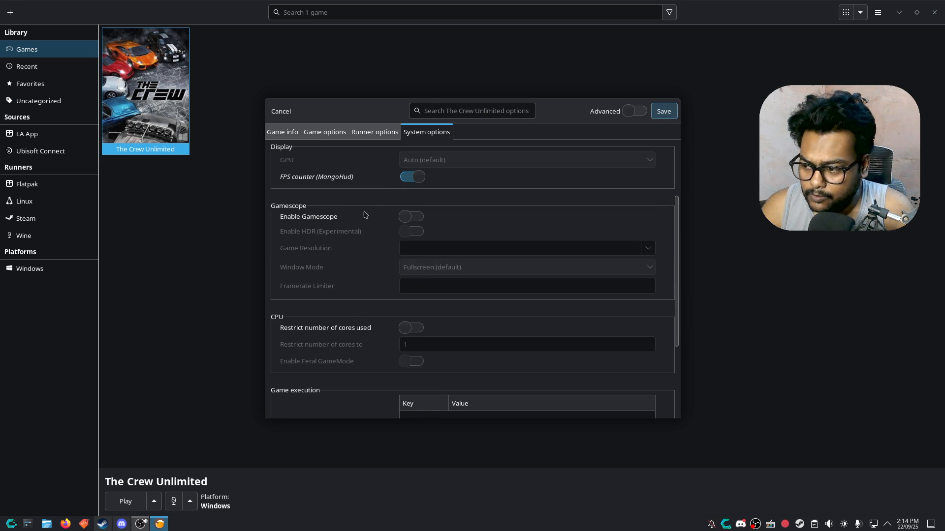
{"action": "scroll", "scroll_direction": "down", "scroll_amount": 3}
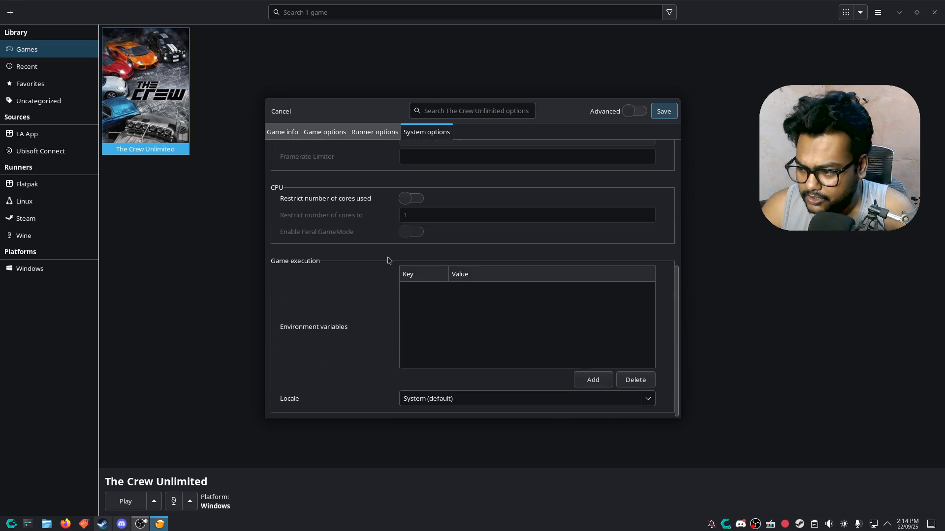
{"action": "left_click", "coordinate": [280, 111]}
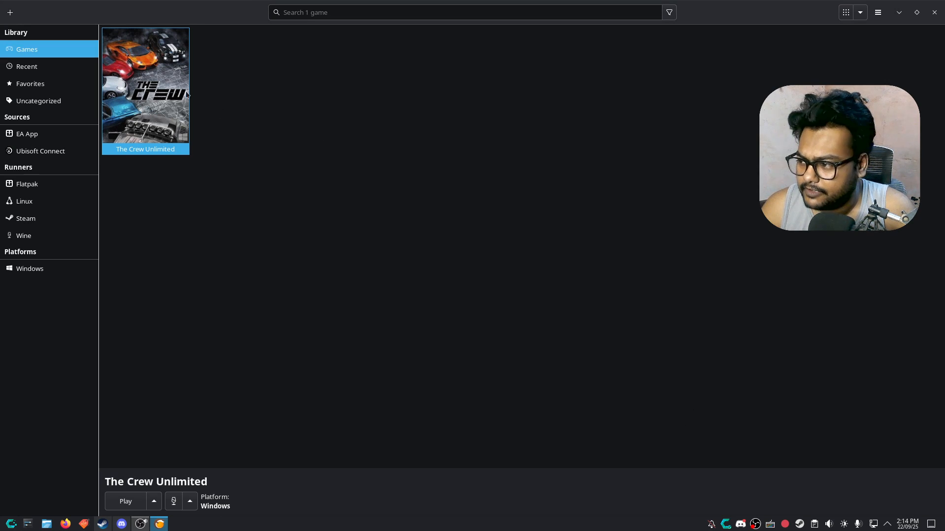
Browse Games > The Crew on the Games drive in Dolphin to view the game files
{"action": "left_click", "coordinate": [125, 501]}
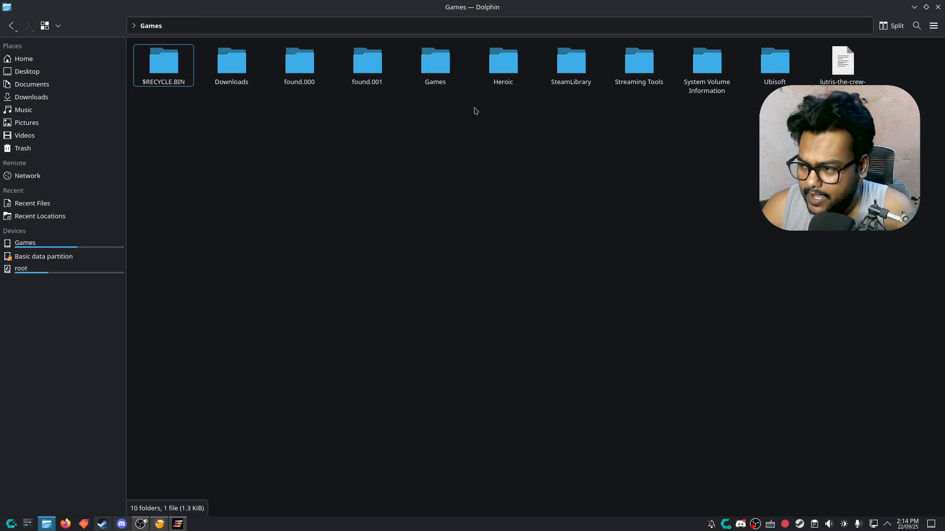
{"action": "double_click", "coordinate": [434, 60]}
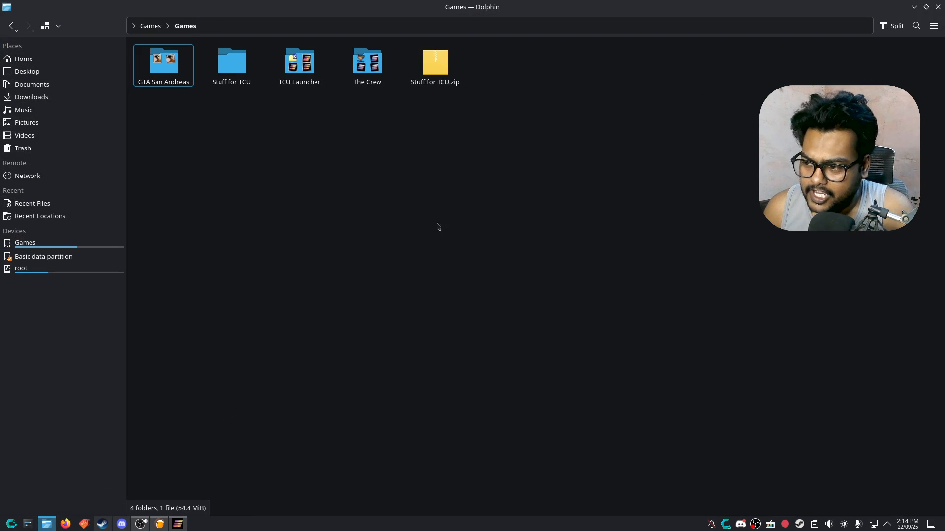
{"action": "double_click", "coordinate": [367, 61]}
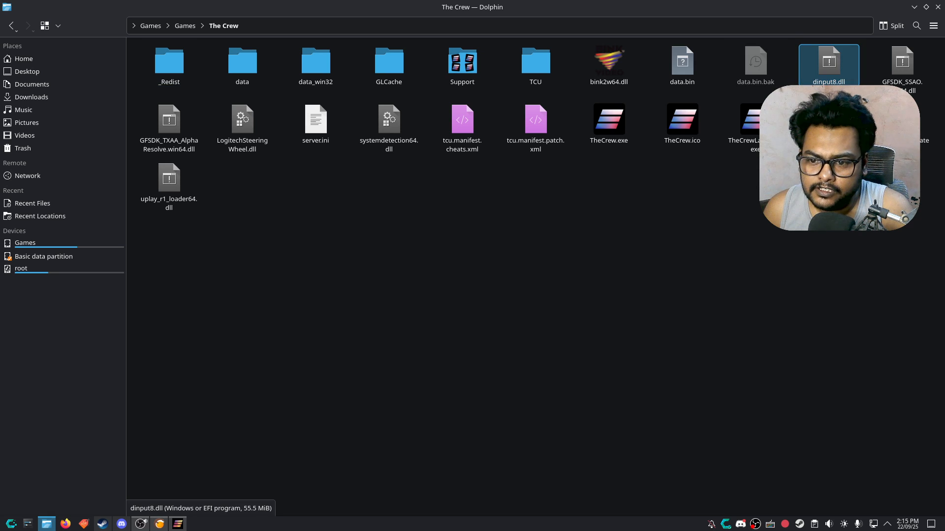
{"action": "left_click", "coordinate": [315, 124]}
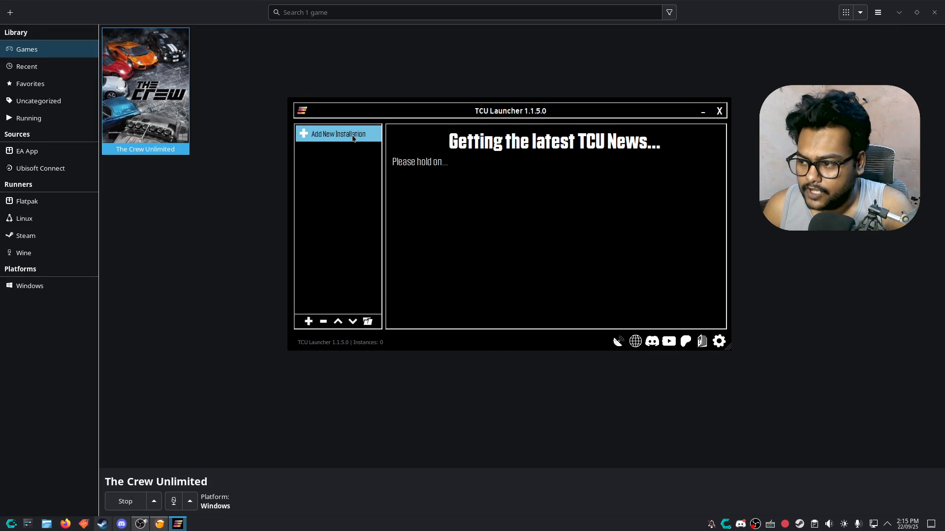
Start adding a game instance and navigate from / to the drive holding the games
{"action": "left_click", "coordinate": [336, 134]}
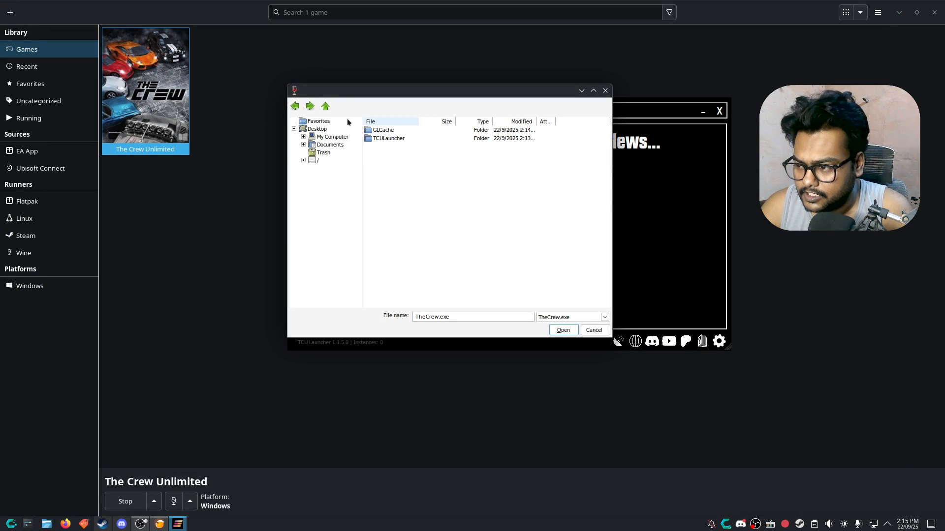
{"action": "left_click", "coordinate": [332, 136]}
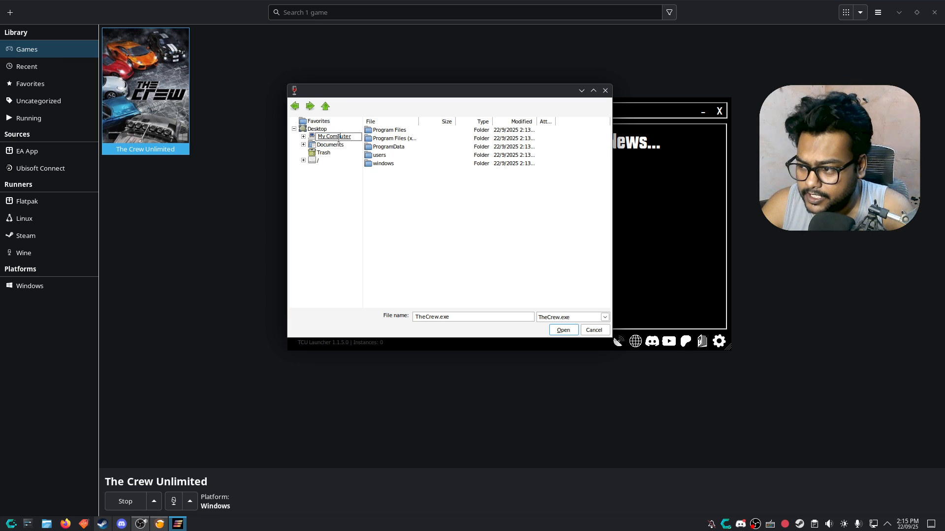
{"action": "left_click", "coordinate": [333, 135]}
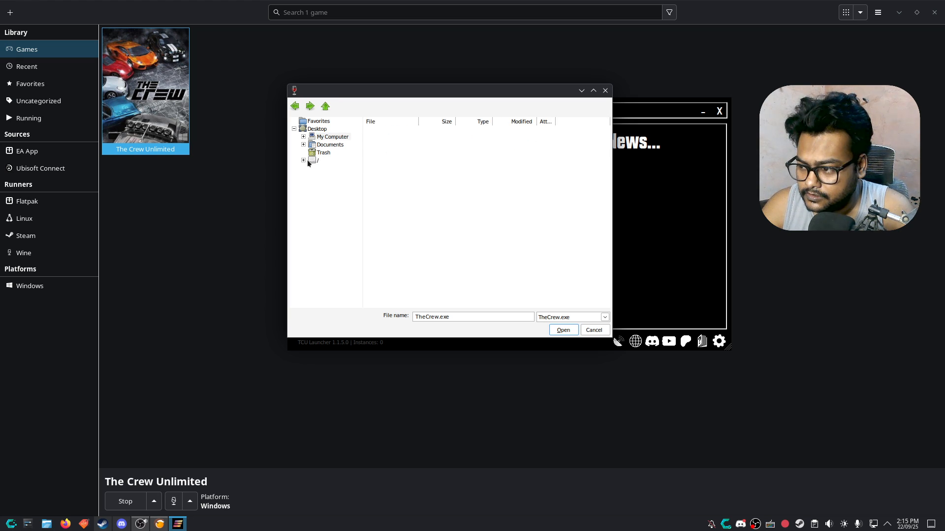
{"action": "left_click", "coordinate": [315, 160]}
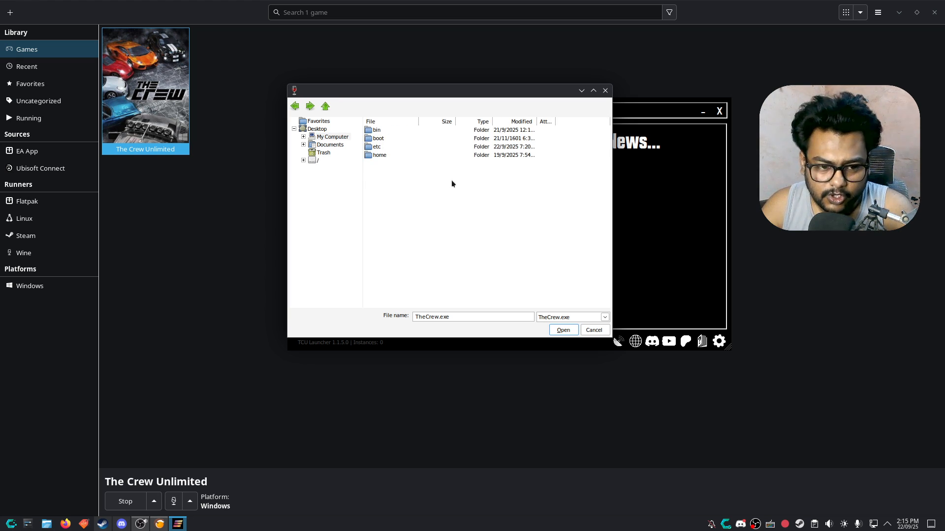
{"action": "left_click", "coordinate": [332, 136]}
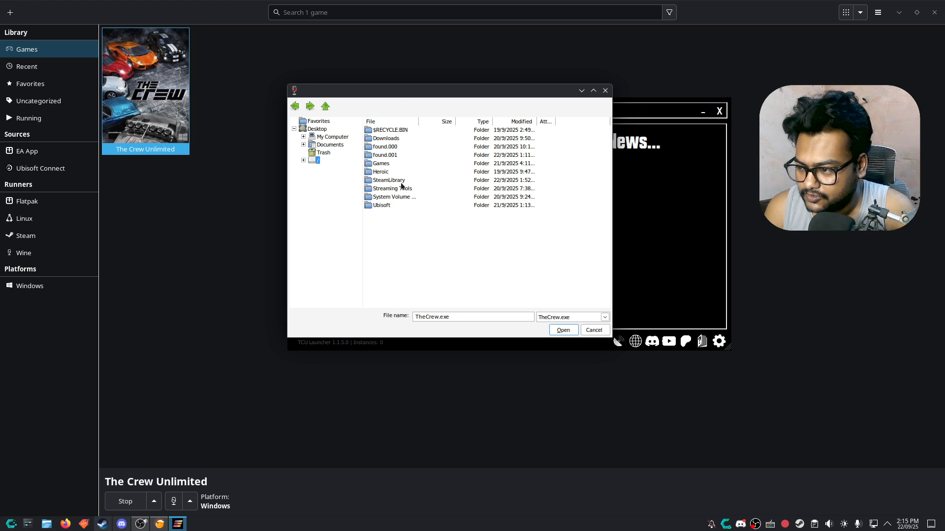
Select Games/The Crew/TheCrew.exe as the game executable for the new instance
{"action": "double_click", "coordinate": [381, 164]}
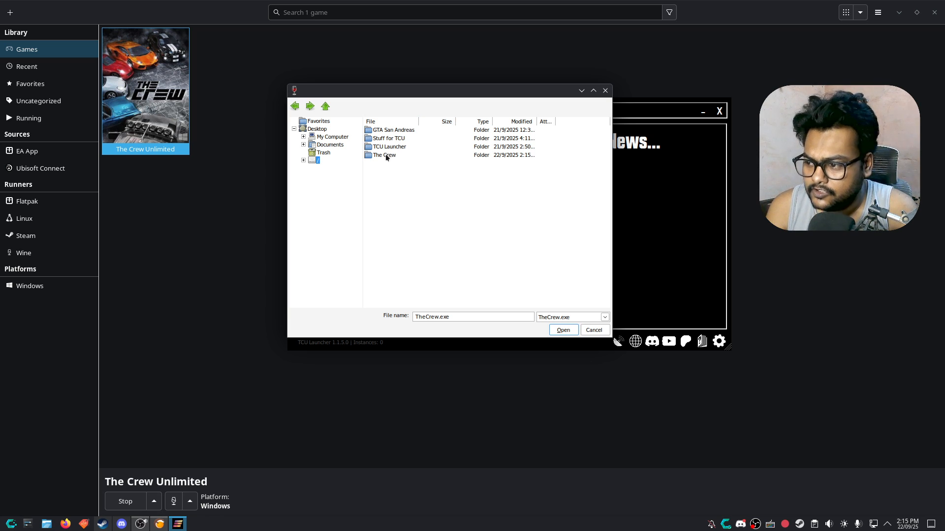
{"action": "double_click", "coordinate": [383, 155]}
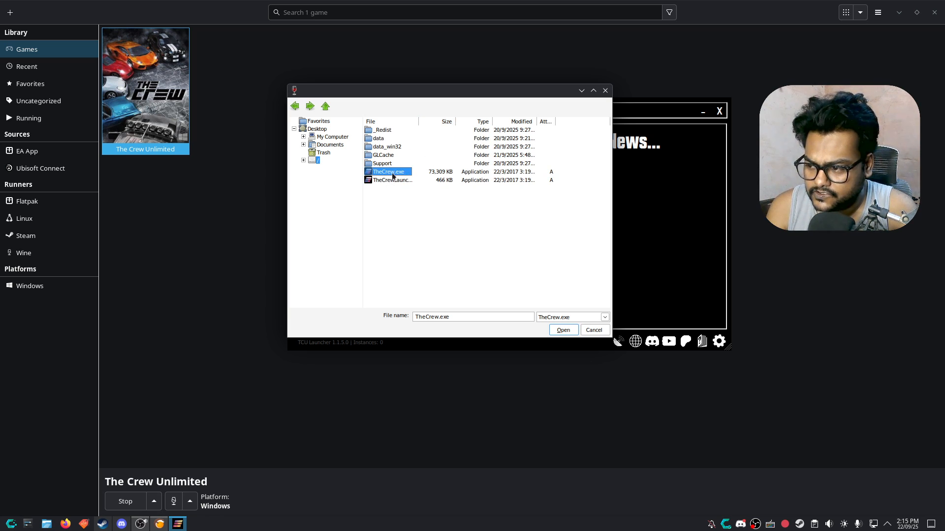
{"action": "left_click", "coordinate": [562, 330]}
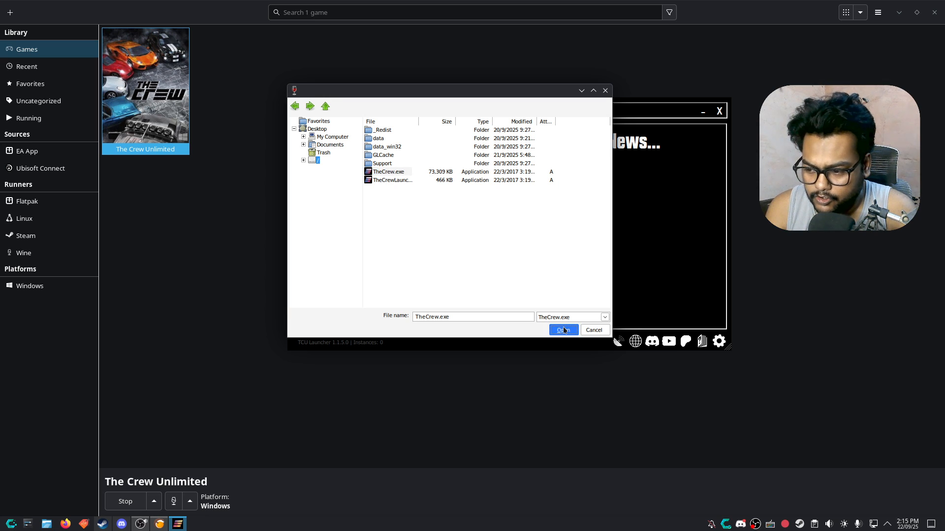
{"action": "left_click", "coordinate": [562, 331]}
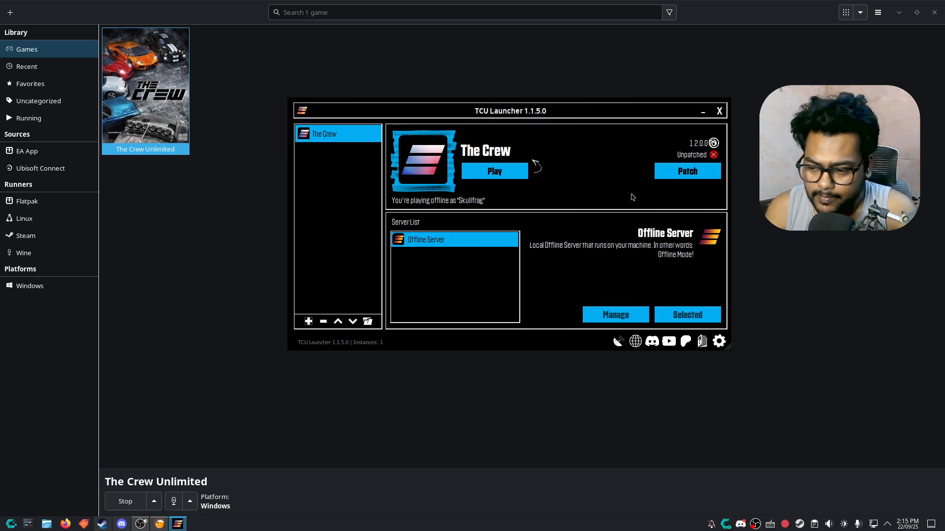
Patch The Crew instance with the latest TCU Server version, confirming Yes
{"action": "left_click", "coordinate": [687, 171]}
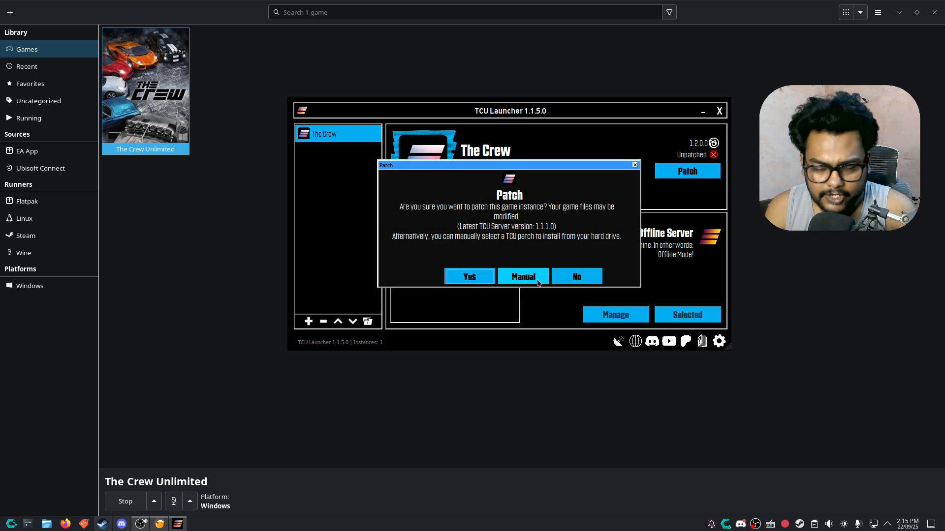
{"action": "mouse_move", "coordinate": [431, 242]}
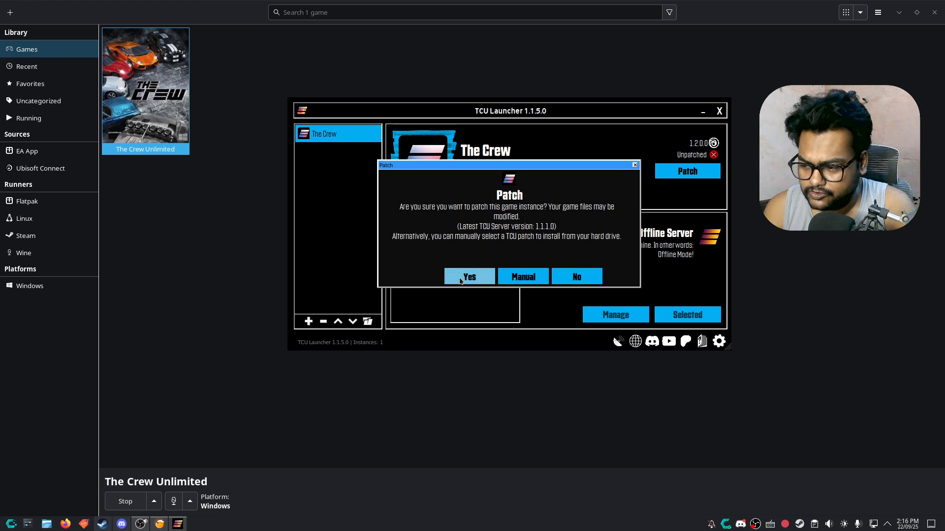
{"action": "left_click", "coordinate": [470, 276]}
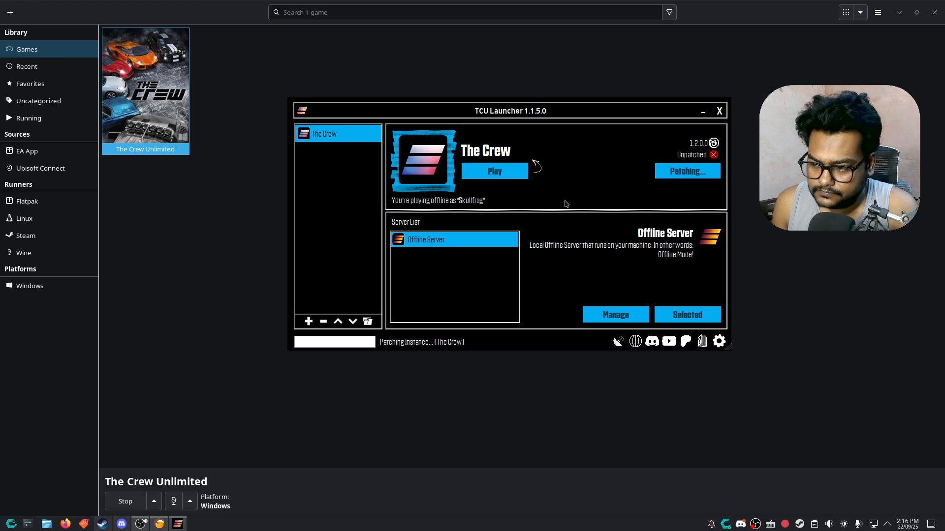
{"action": "mouse_move", "coordinate": [584, 193]}
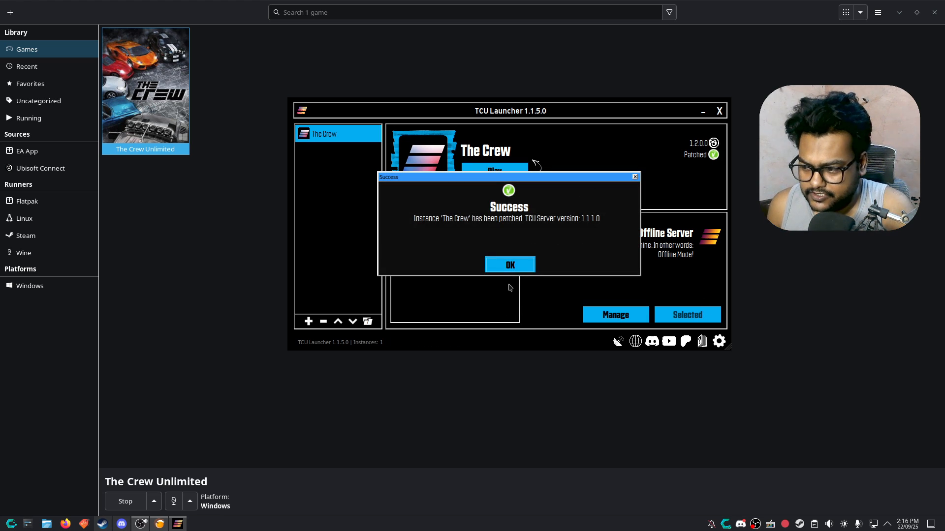
Delete the existing offline save and create a new savegame named Skullfrag
{"action": "left_click", "coordinate": [509, 265]}
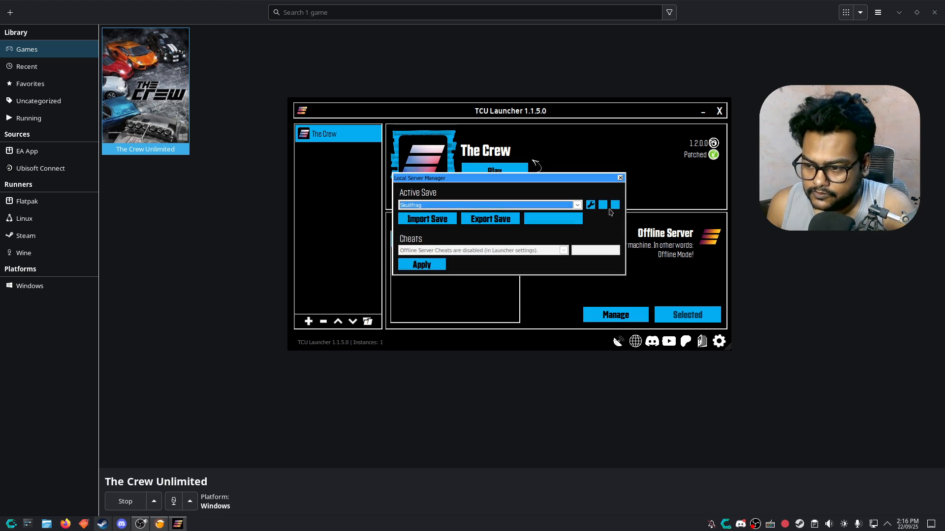
{"action": "left_click", "coordinate": [615, 204]}
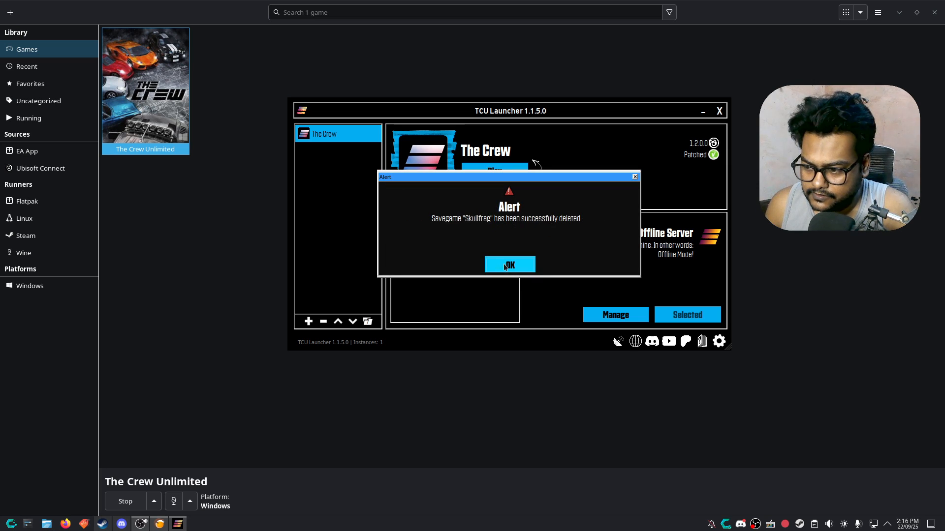
{"action": "left_click", "coordinate": [509, 265]}
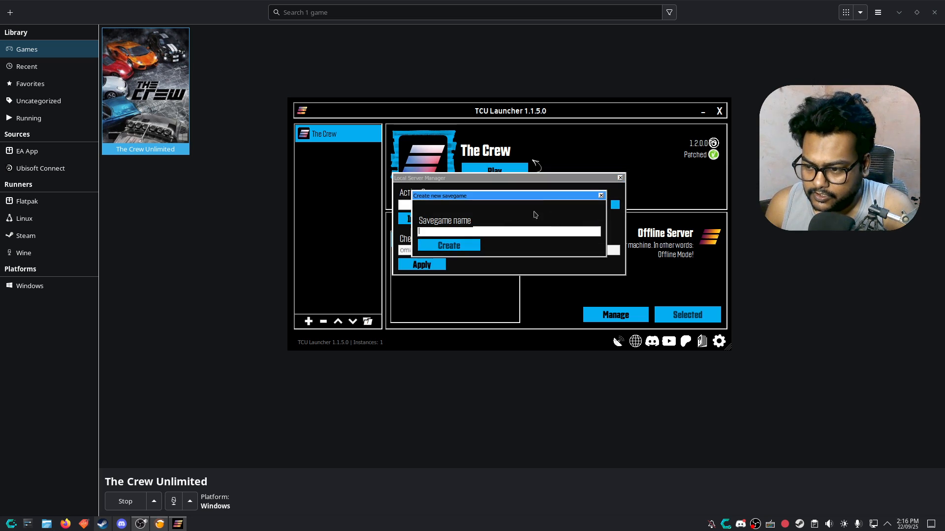
{"action": "type", "text": "Skullfrag"}
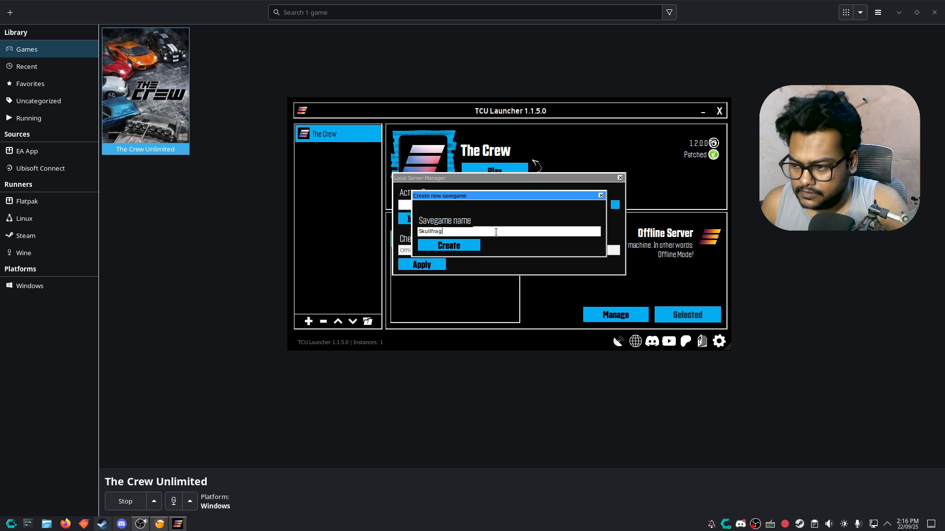
{"action": "left_click", "coordinate": [448, 245]}
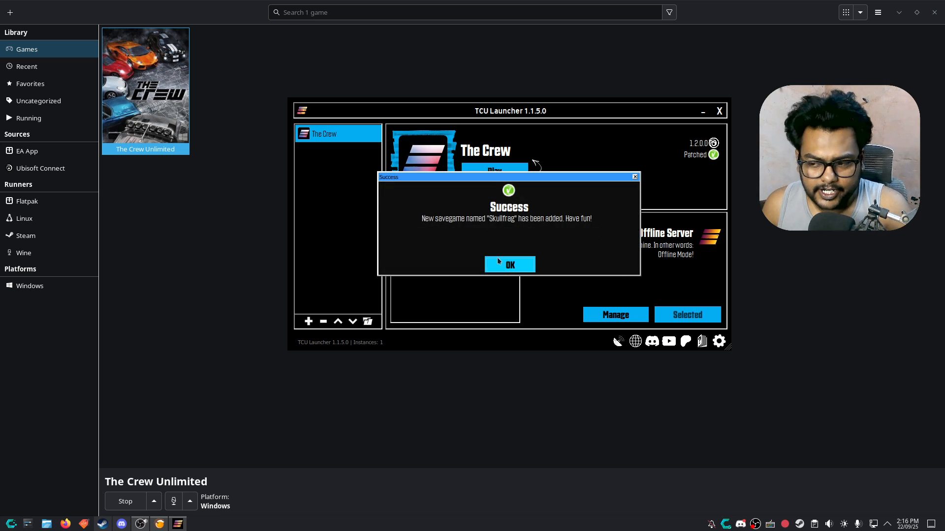
{"action": "left_click", "coordinate": [509, 265]}
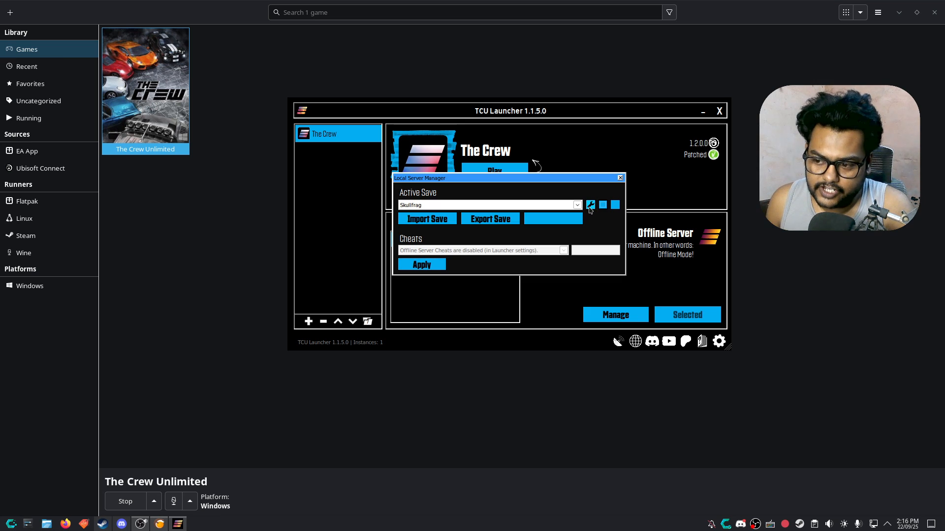
Dismiss the rename prompt unchanged and close the Local Server Manager
{"action": "left_click", "coordinate": [590, 204]}
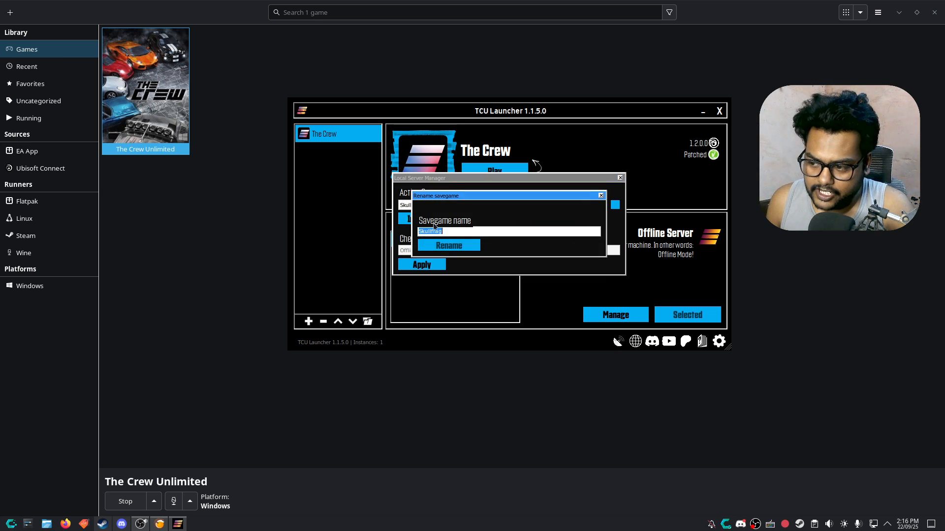
{"action": "left_click", "coordinate": [600, 195]}
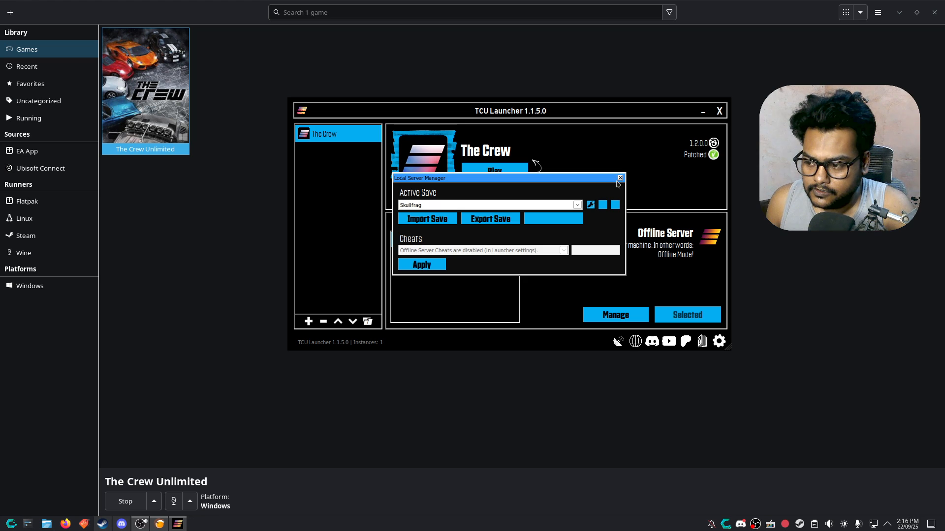
{"action": "left_click", "coordinate": [619, 178]}
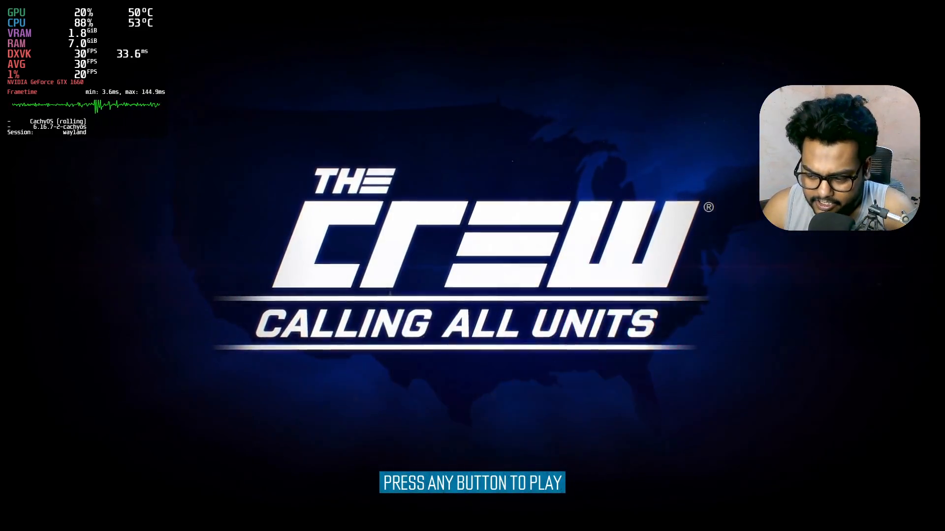
Pass the title screen and choose Play so The Crew starts creating saved data
{"action": "key", "text": "enter"}
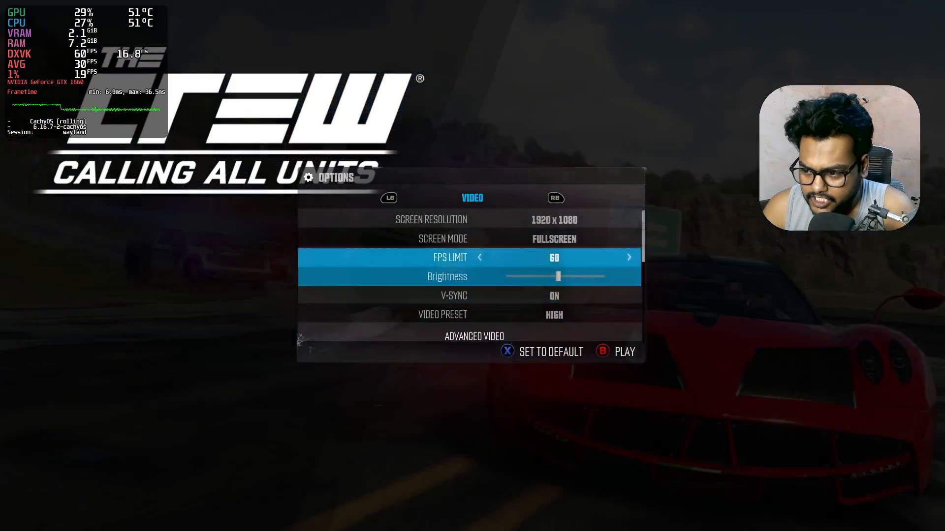
{"action": "left_click", "coordinate": [614, 351]}
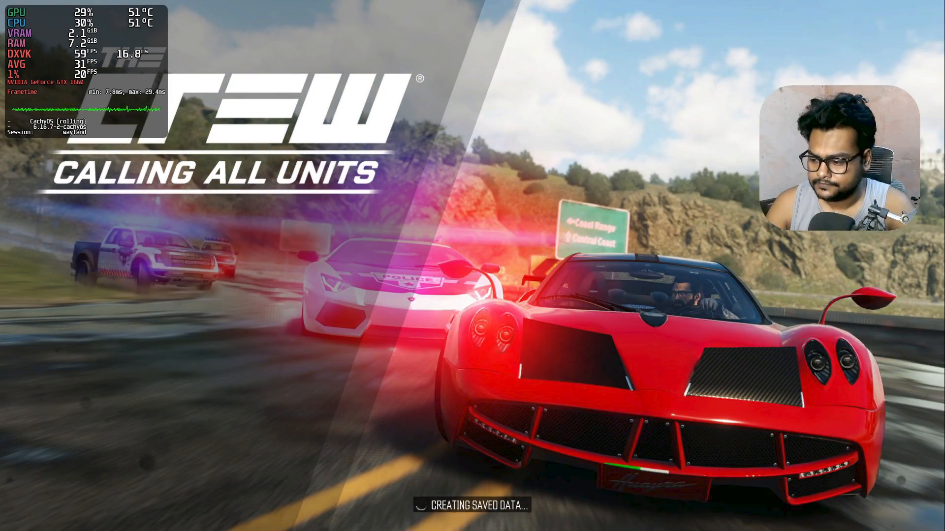